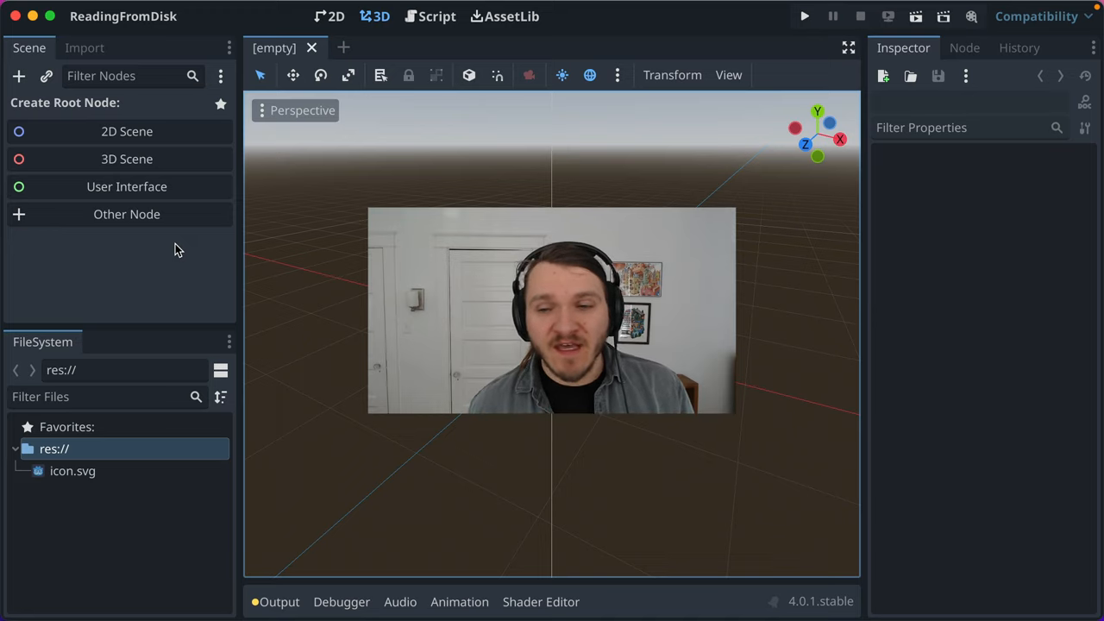
{"action": "mouse_move", "coordinate": [111, 131]}
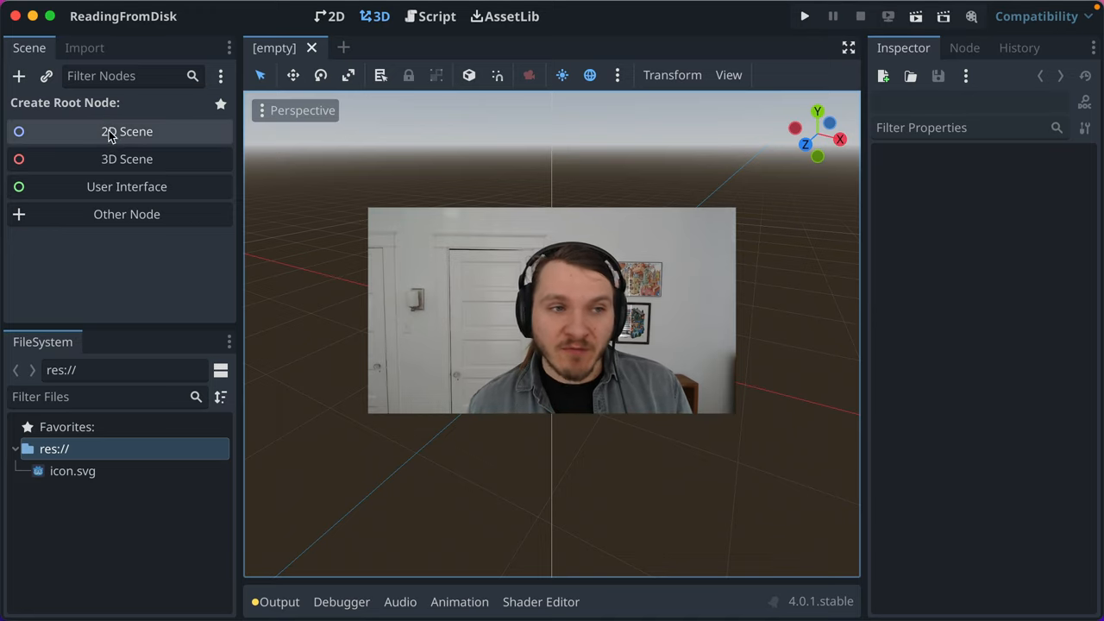
Step: Create a 2D Scene root node for the new scene
{"action": "left_click", "coordinate": [128, 131]}
{"action": "type", "text": "Main"}
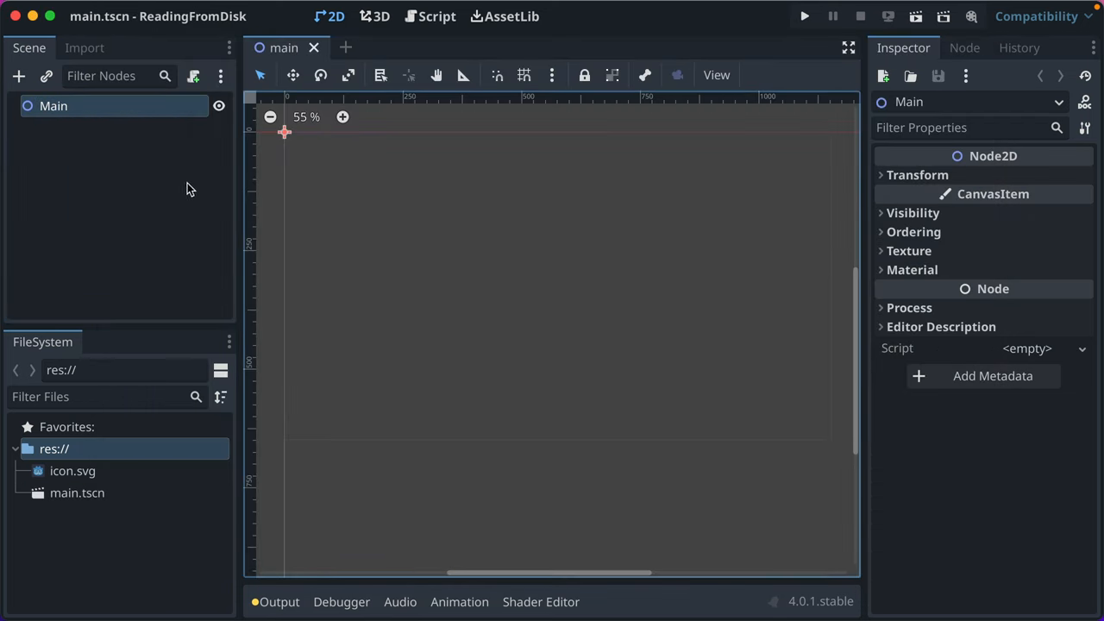
Step: Add a Label node as a child of Main
{"action": "left_click", "coordinate": [18, 76]}
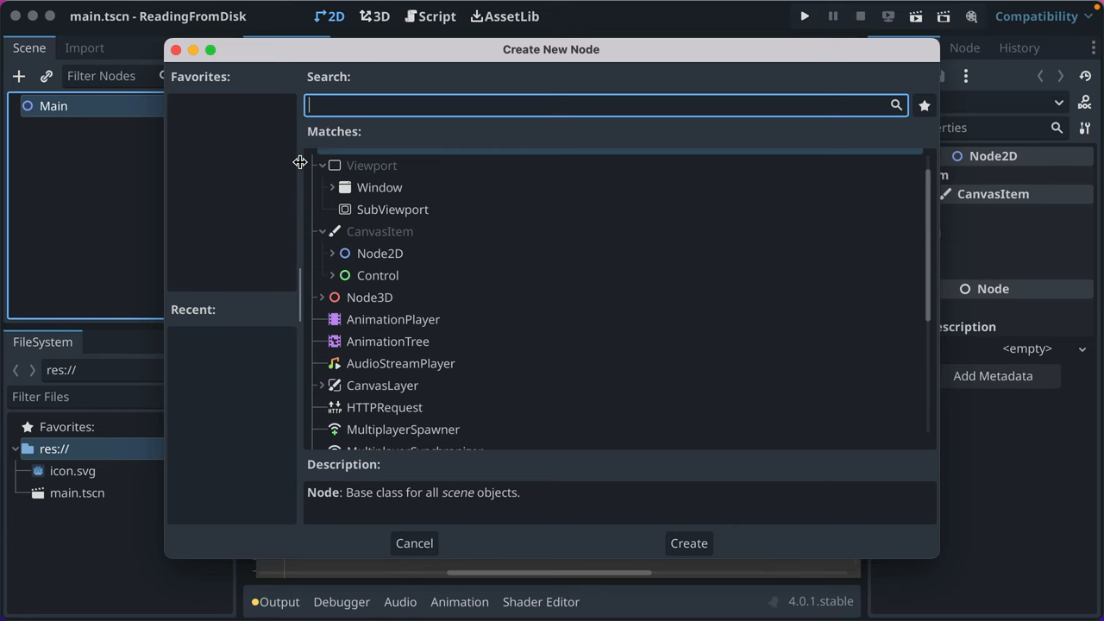
{"action": "type", "text": "label"}
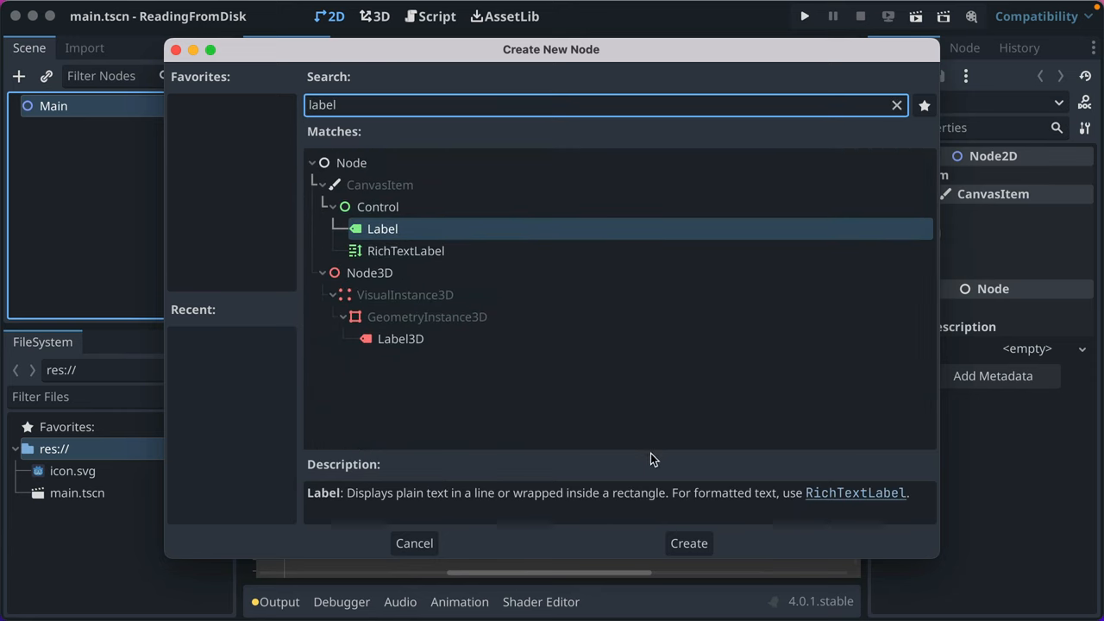
{"action": "left_click", "coordinate": [688, 542]}
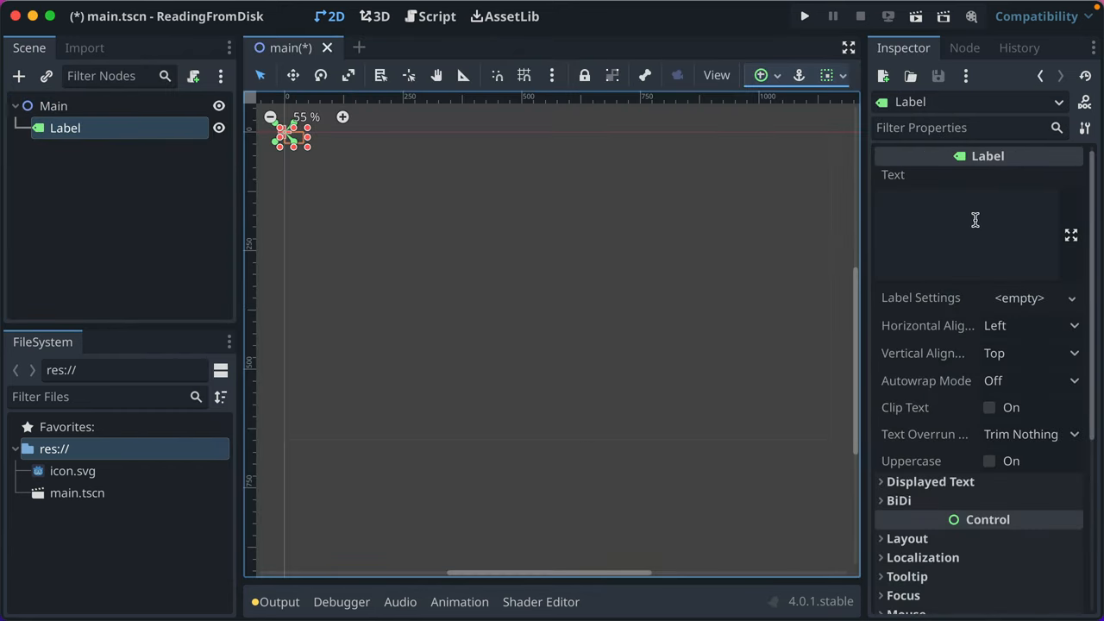
Step: Set the Label's text to Placeholder Text and move it toward the middle of the scene
{"action": "left_click", "coordinate": [966, 233]}
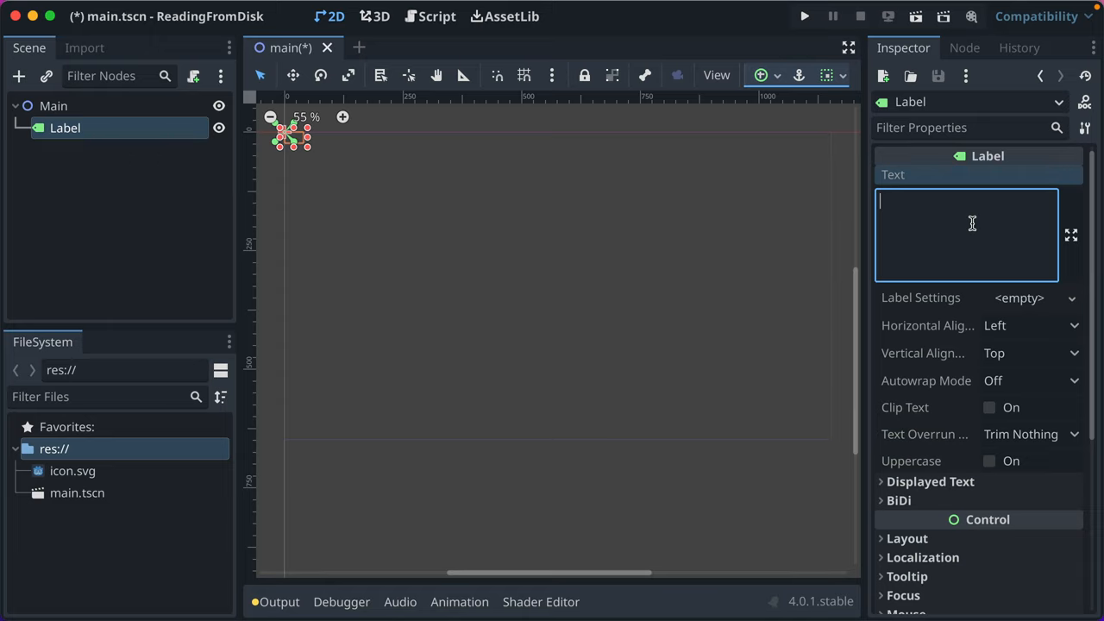
{"action": "type", "text": "Placeho"}
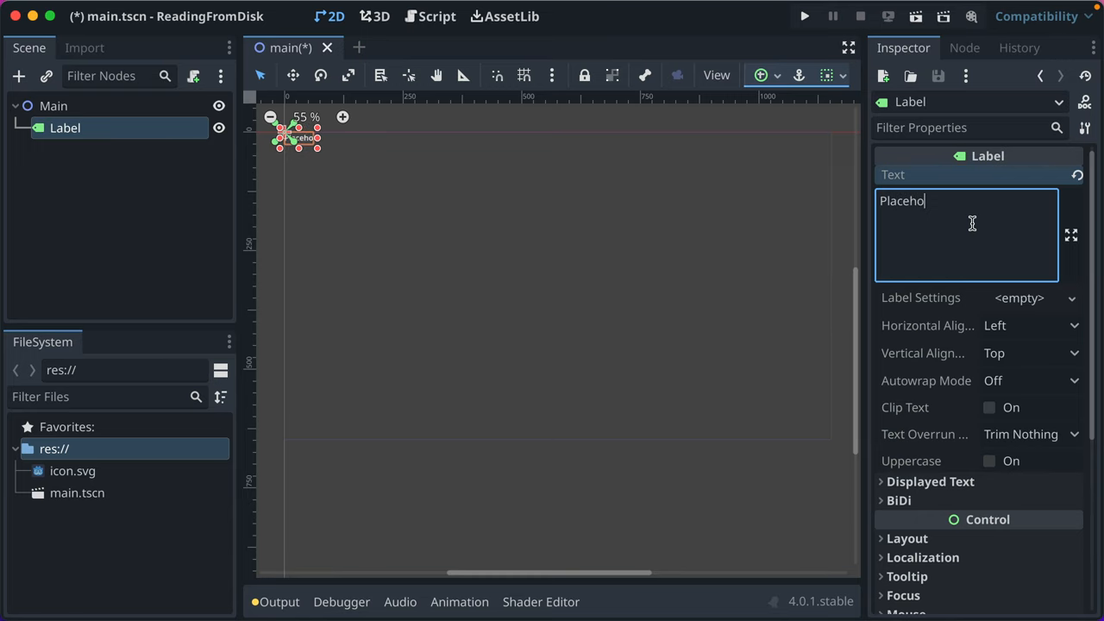
{"action": "left_click", "coordinate": [465, 249]}
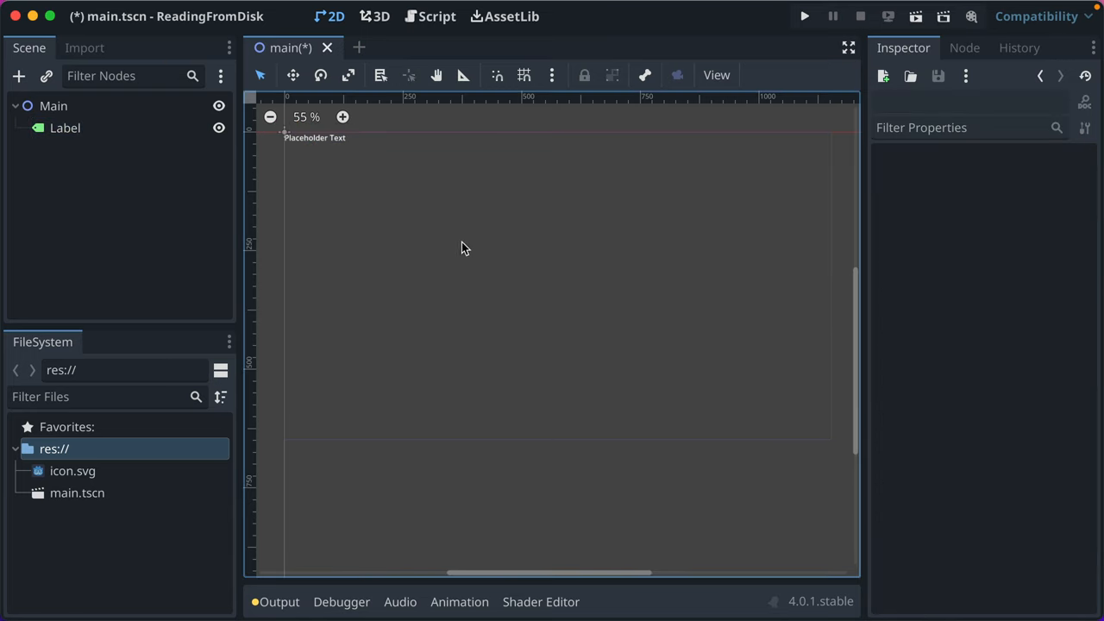
{"action": "left_click_drag", "start_coordinate": [314, 138], "coordinate": [552, 288]}
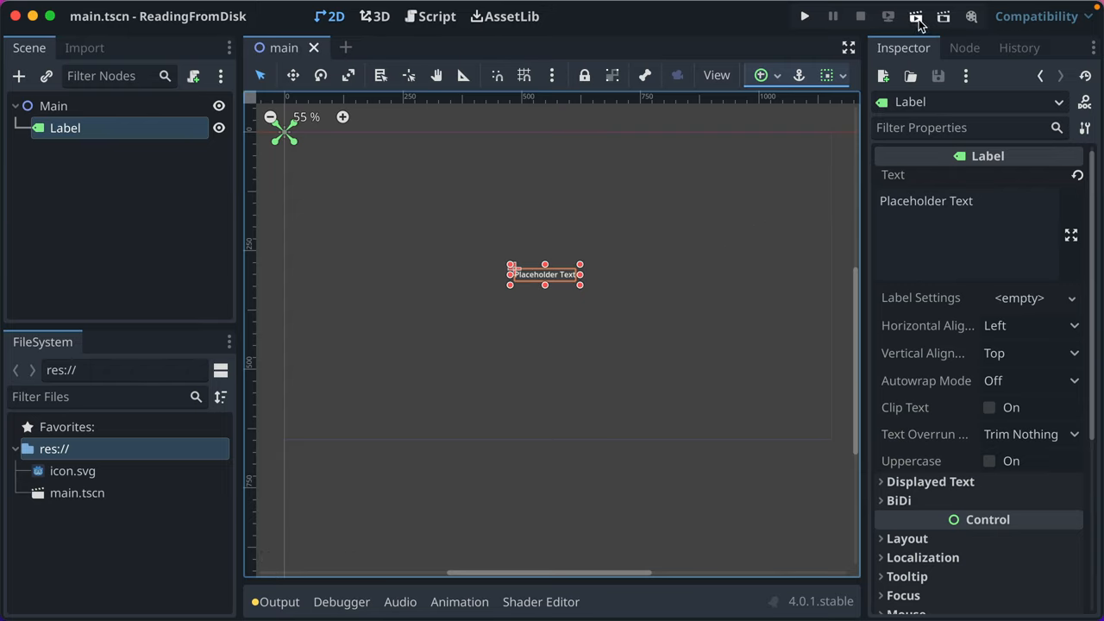
Step: Run the project using the current scene as its main scene, then select the Main node
{"action": "left_click", "coordinate": [804, 15]}
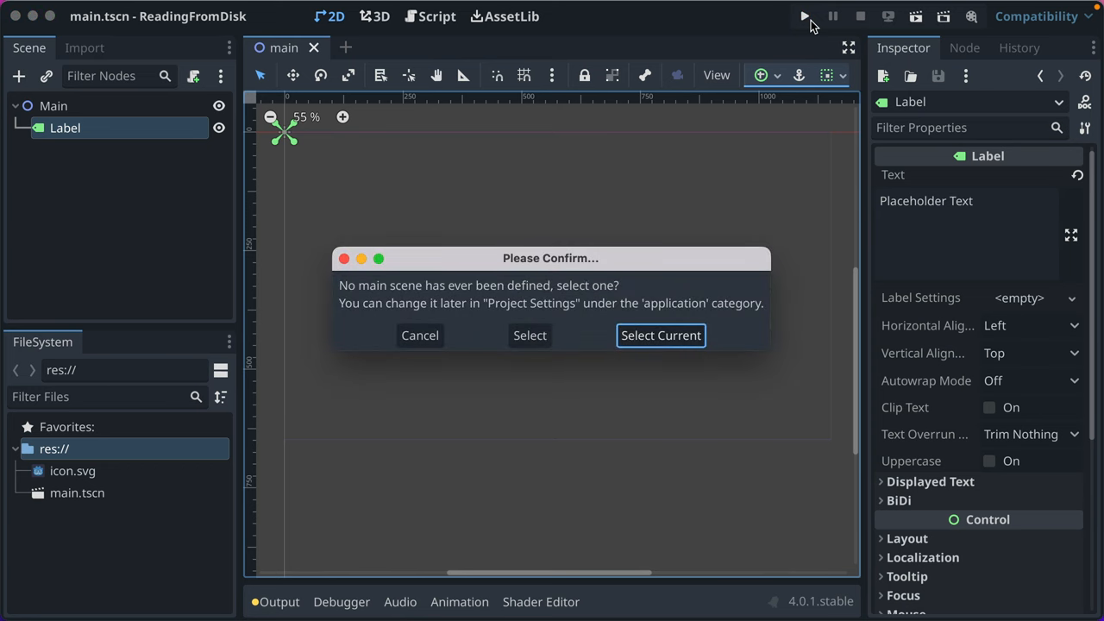
{"action": "left_click", "coordinate": [660, 335]}
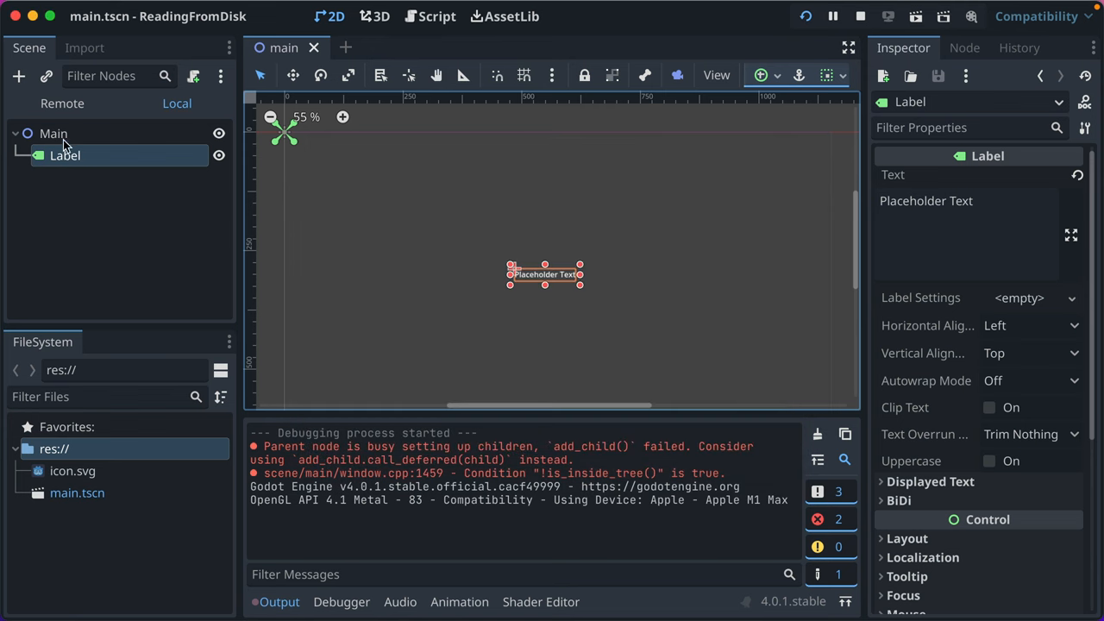
{"action": "left_click", "coordinate": [52, 133]}
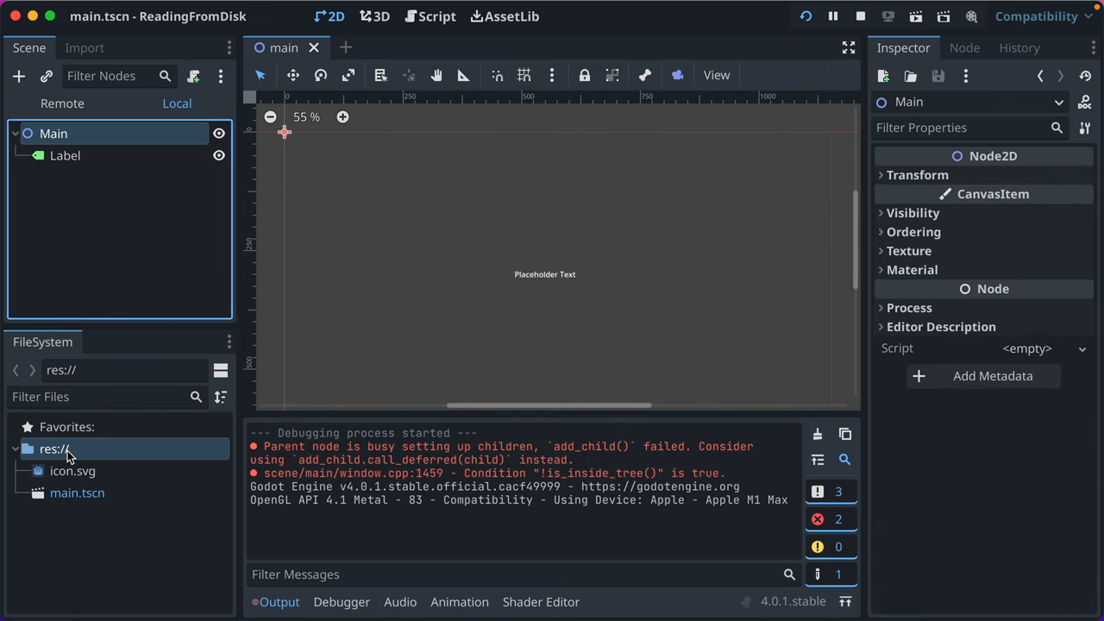
Step: Create a new text file greeting.txt in the res:// project root
{"action": "right_click", "coordinate": [53, 448]}
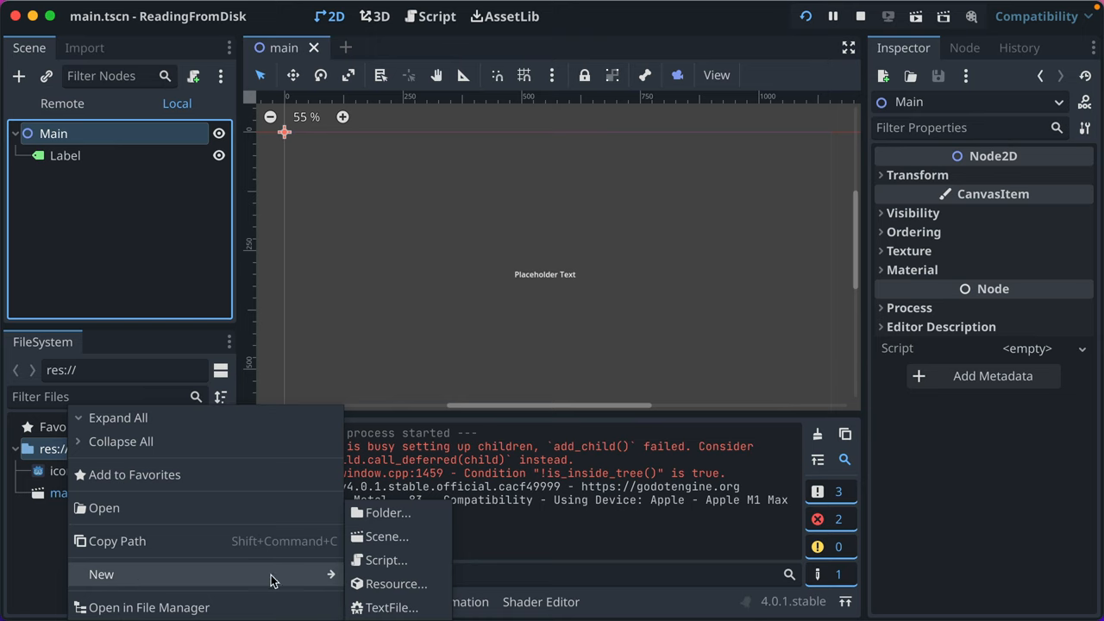
{"action": "left_click", "coordinate": [392, 607]}
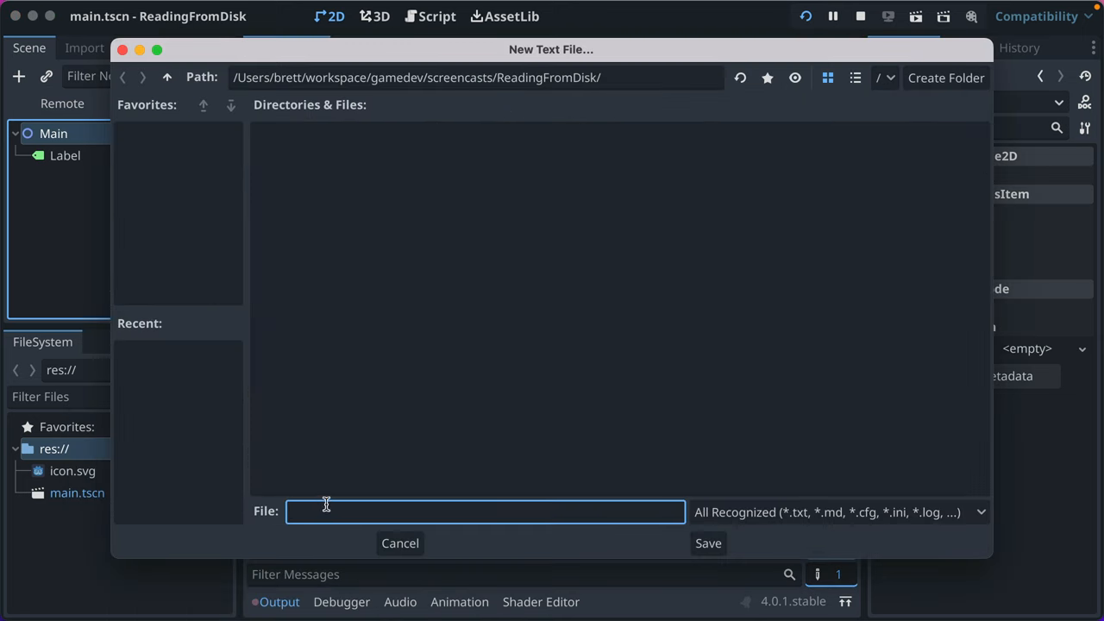
{"action": "mouse_move", "coordinate": [352, 504]}
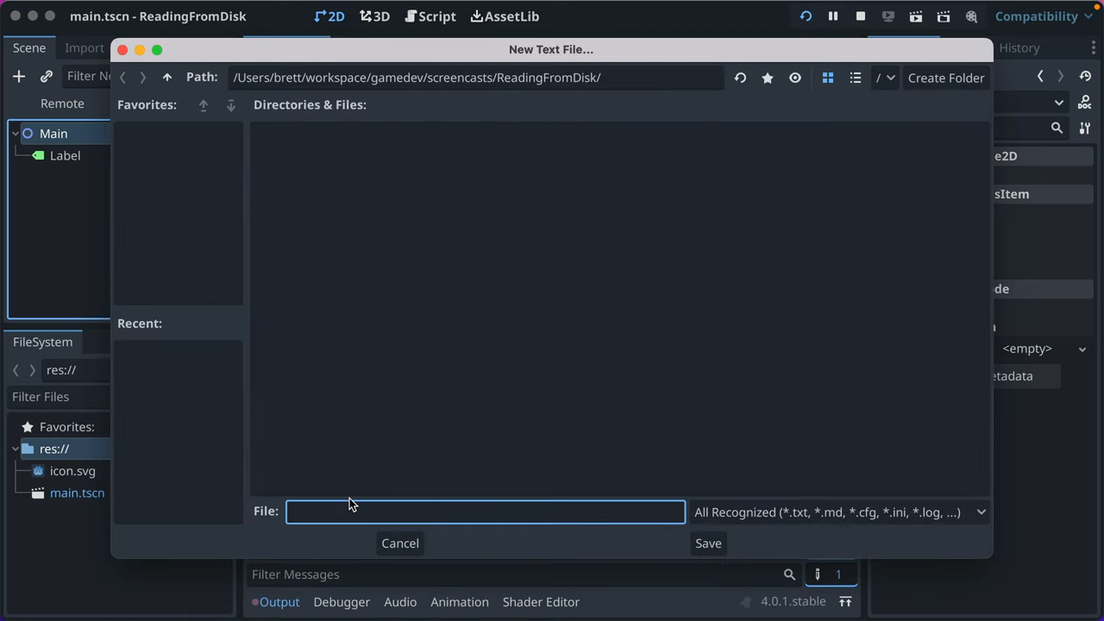
{"action": "type", "text": "greeting.txt"}
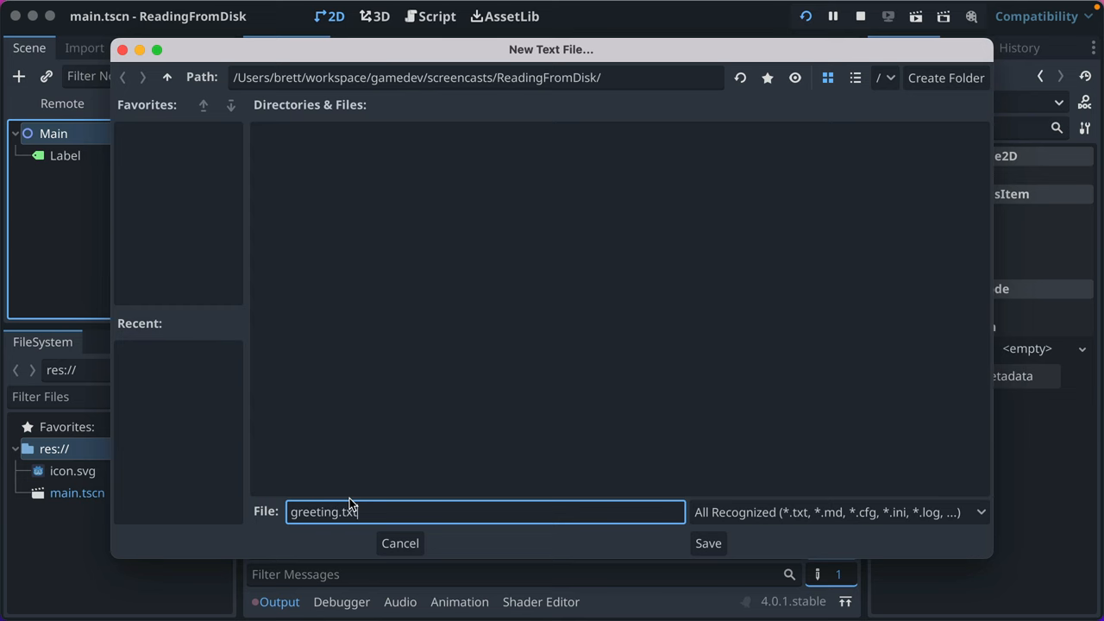
{"action": "left_click", "coordinate": [707, 541]}
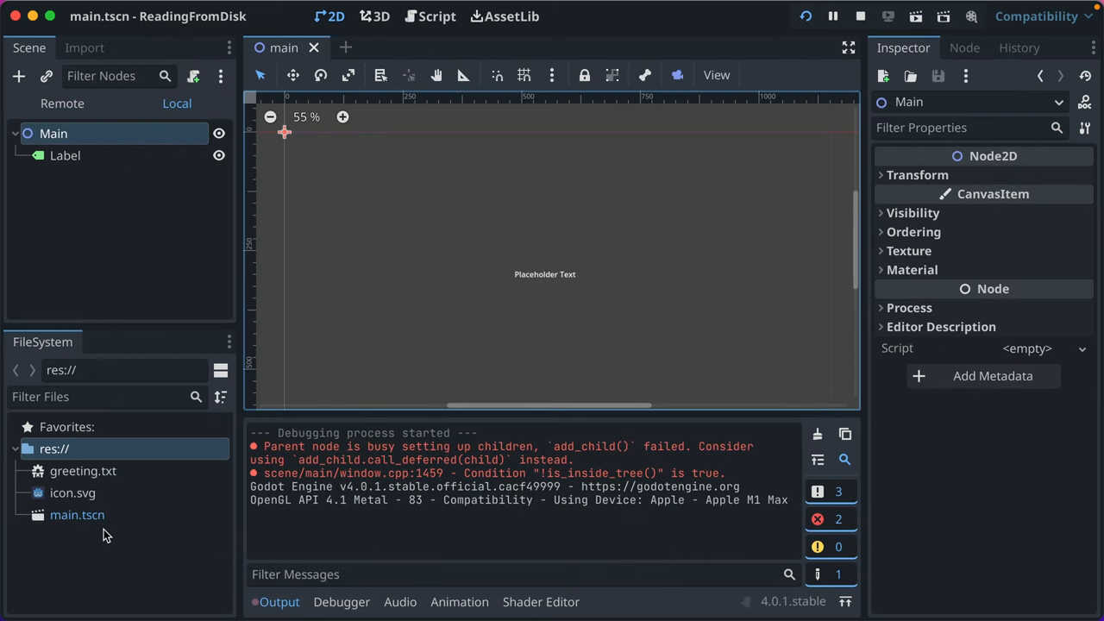
Step: Write 'Hello, world! I'm from an external file.' into greeting.txt in the script editor
{"action": "double_click", "coordinate": [83, 471]}
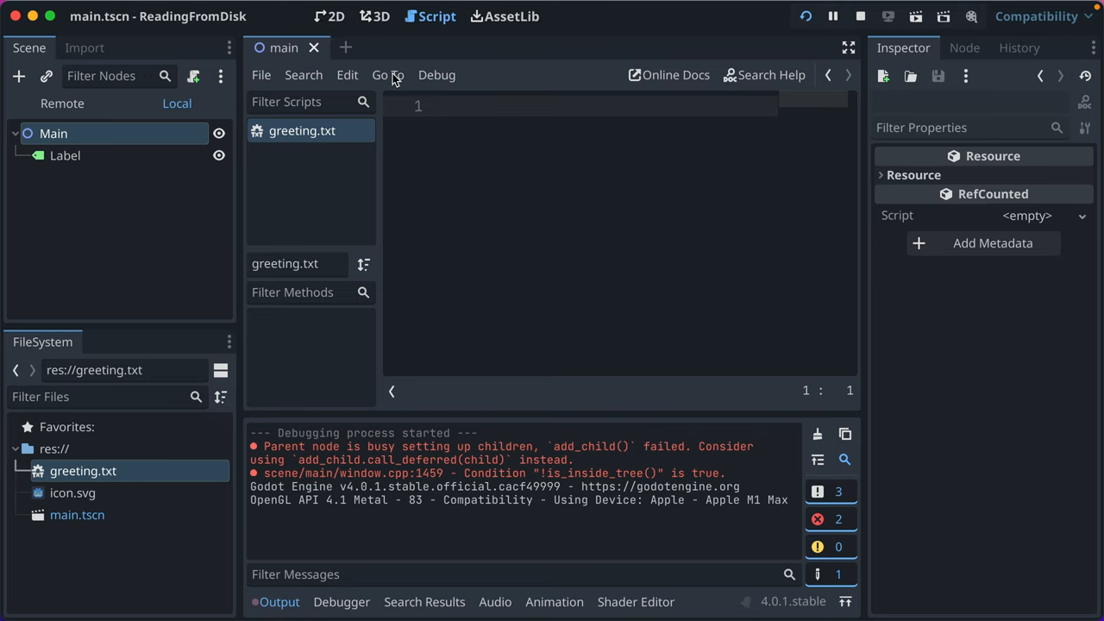
{"action": "mouse_move", "coordinate": [435, 180]}
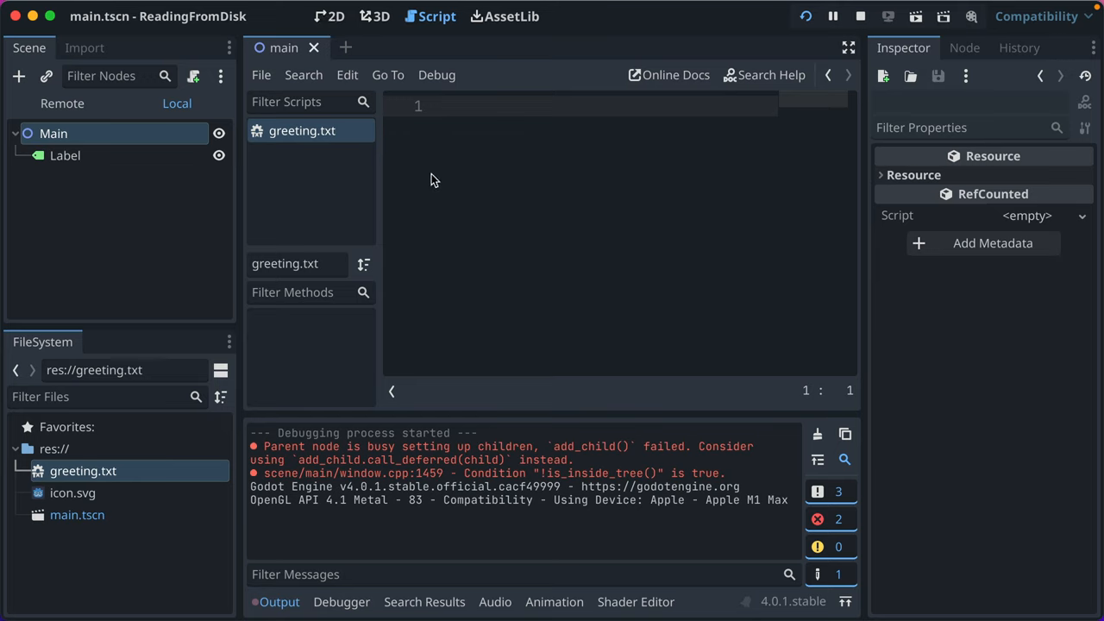
{"action": "mouse_move", "coordinate": [460, 148]}
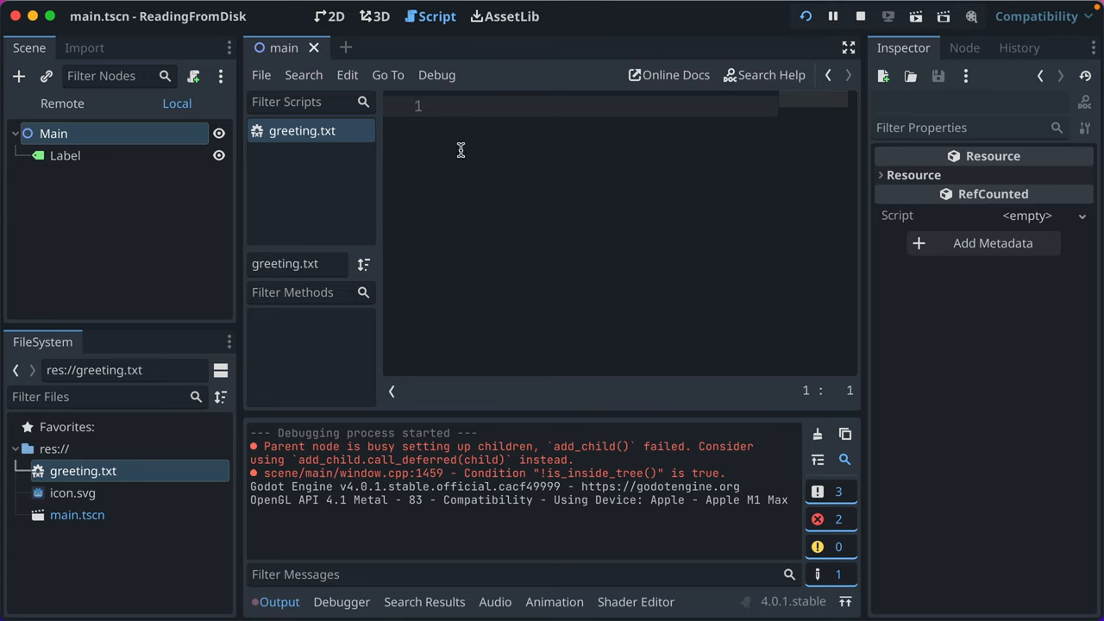
{"action": "type", "text": "Hello, world! I"}
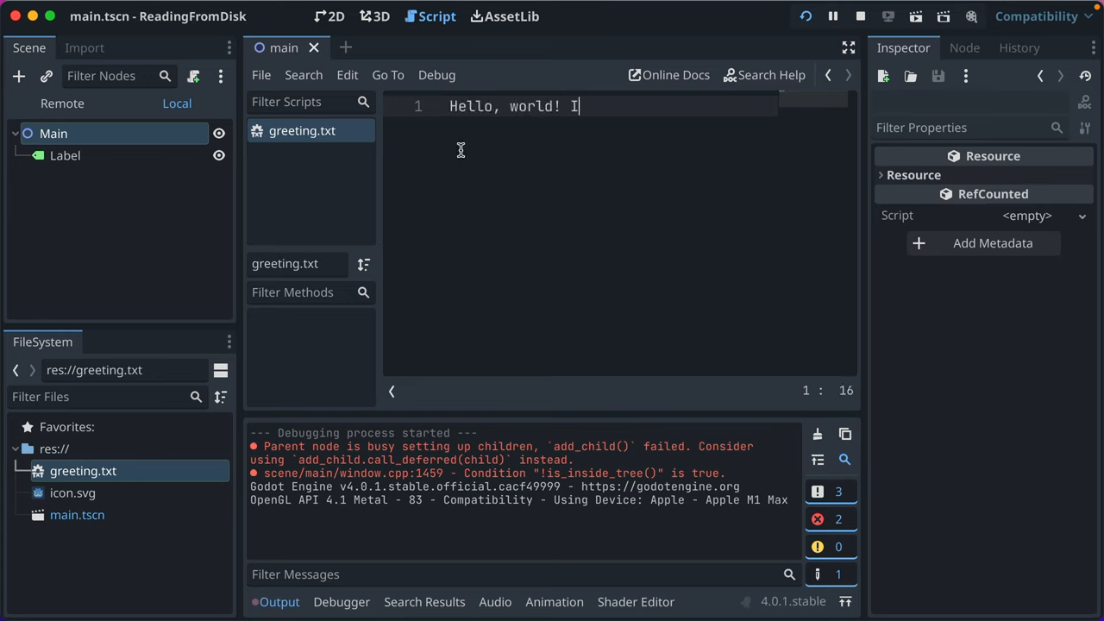
{"action": "type", "text": "'m from an external file"}
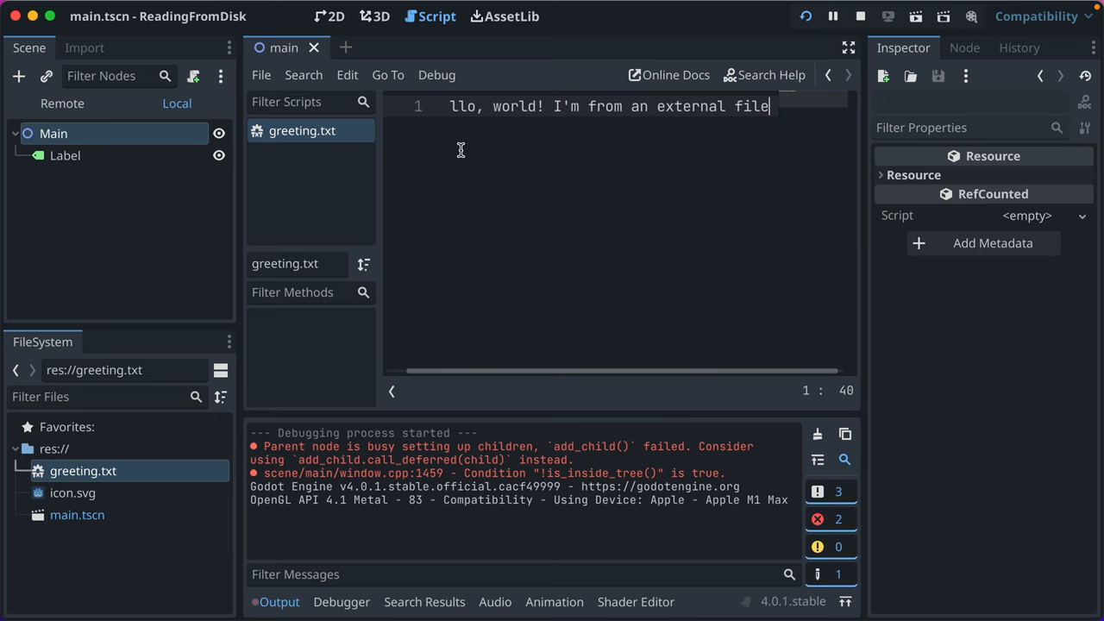
{"action": "type", "text": "."}
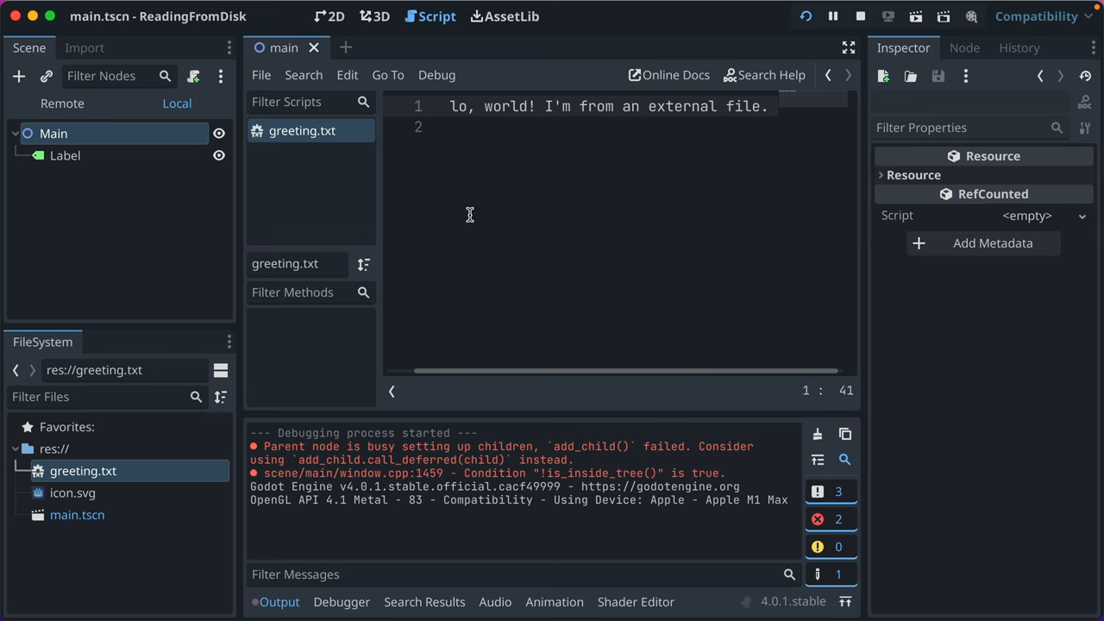
{"action": "left_click", "coordinate": [193, 75]}
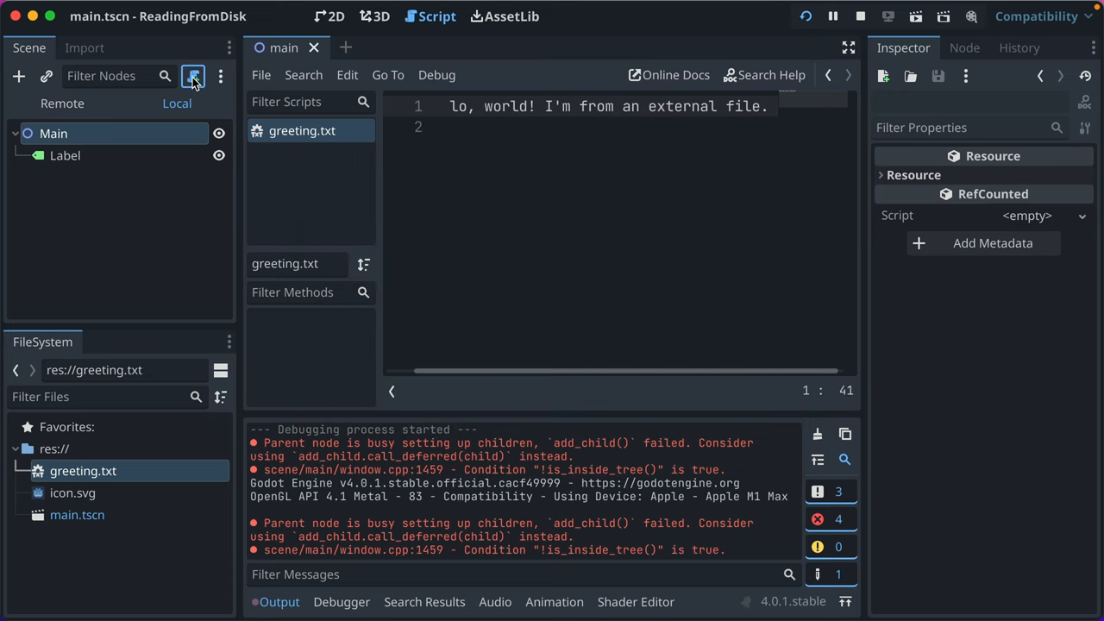
Step: Create main.gd at res://main.gd from the default template and attach it to Main
{"action": "left_click", "coordinate": [193, 76]}
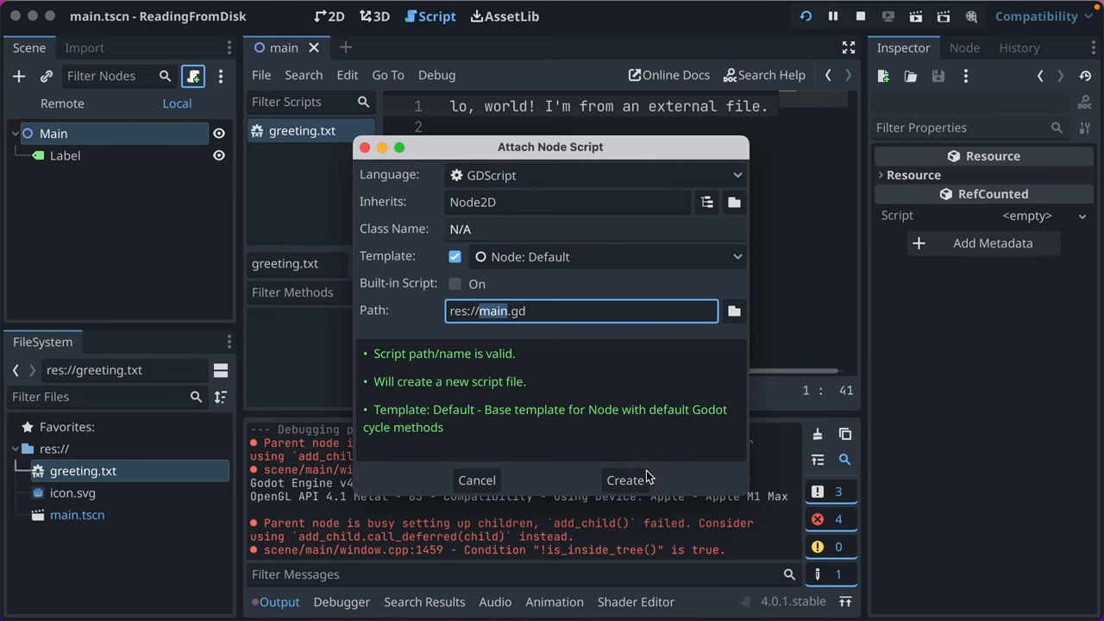
{"action": "left_click", "coordinate": [624, 480]}
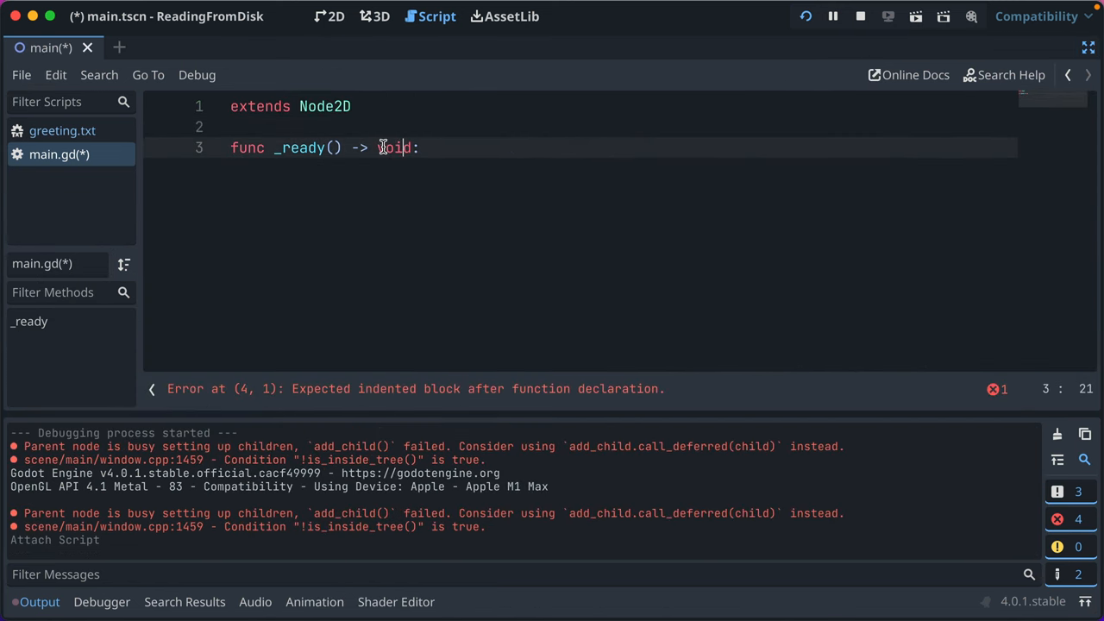
Step: Declare var label_text_file = "res://greeting.txt" inside _ready
{"action": "key", "text": "enter"}
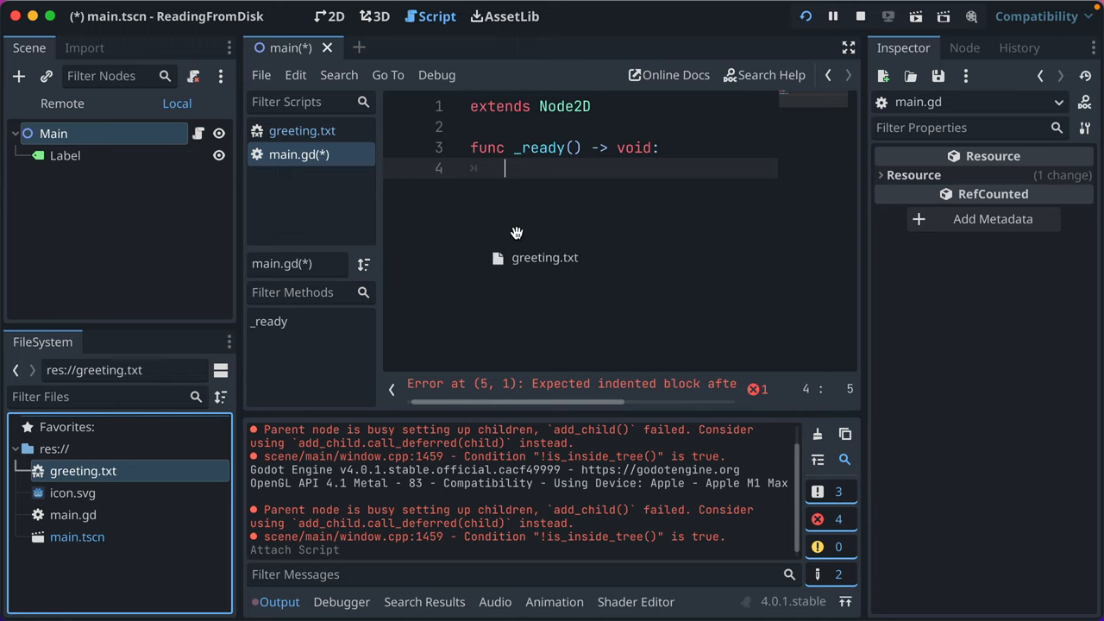
{"action": "type", "text": "\"res://greeting.txt\""}
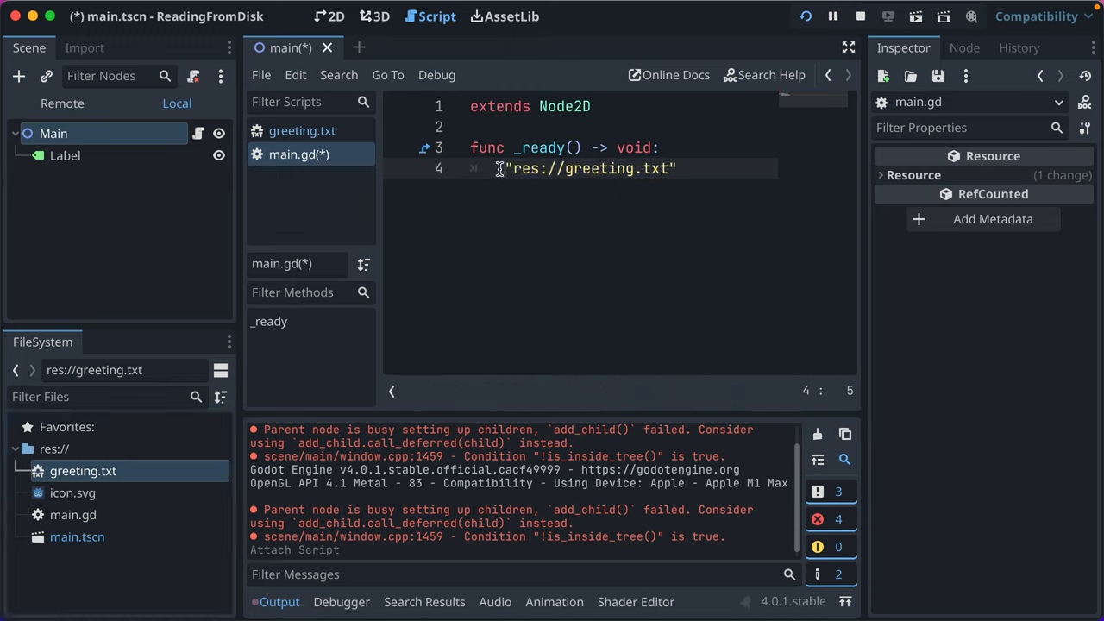
{"action": "type", "text": "var label_text"}
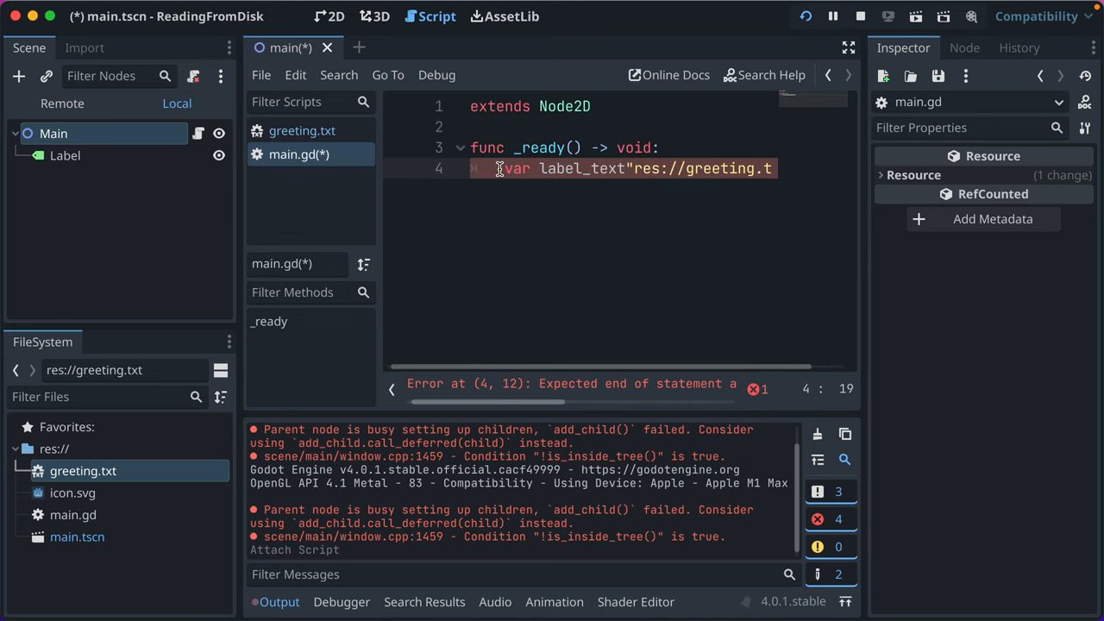
{"action": "type", "text": "_file ="}
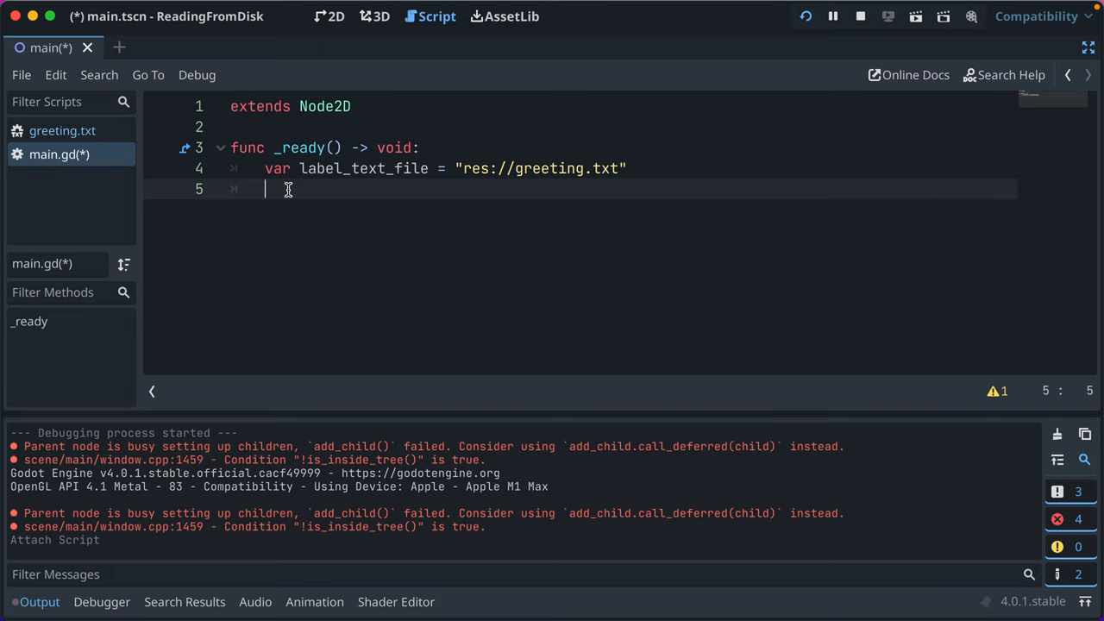
Step: Add FileAccess.open(label_text_file, FileAccess.READ) and look up the open documentation
{"action": "type", "text": "FileAccess"}
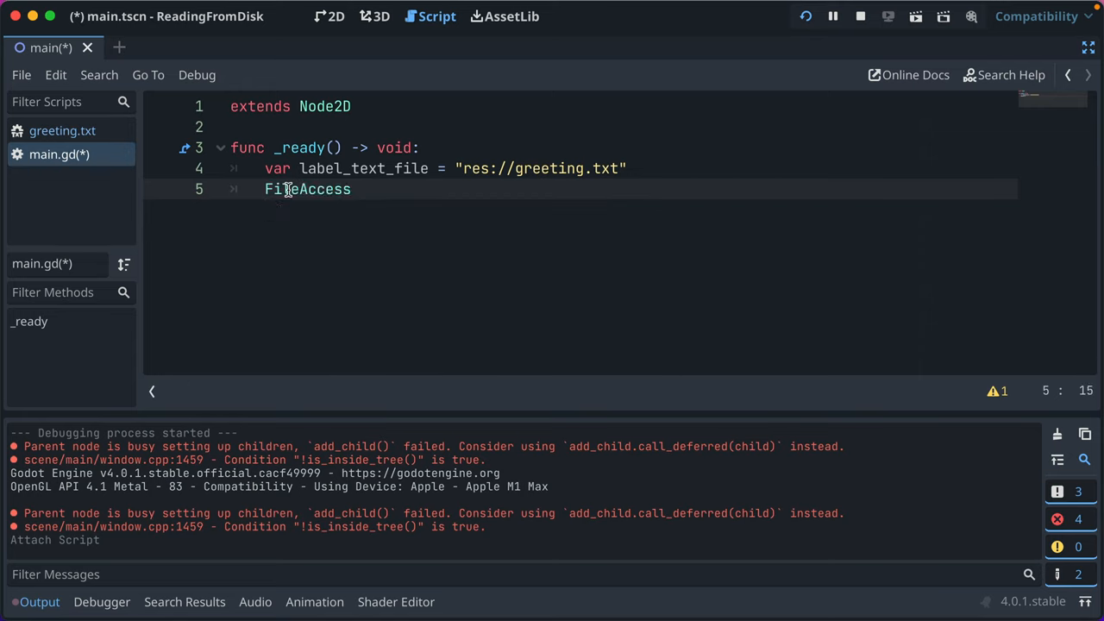
{"action": "type", "text": "."}
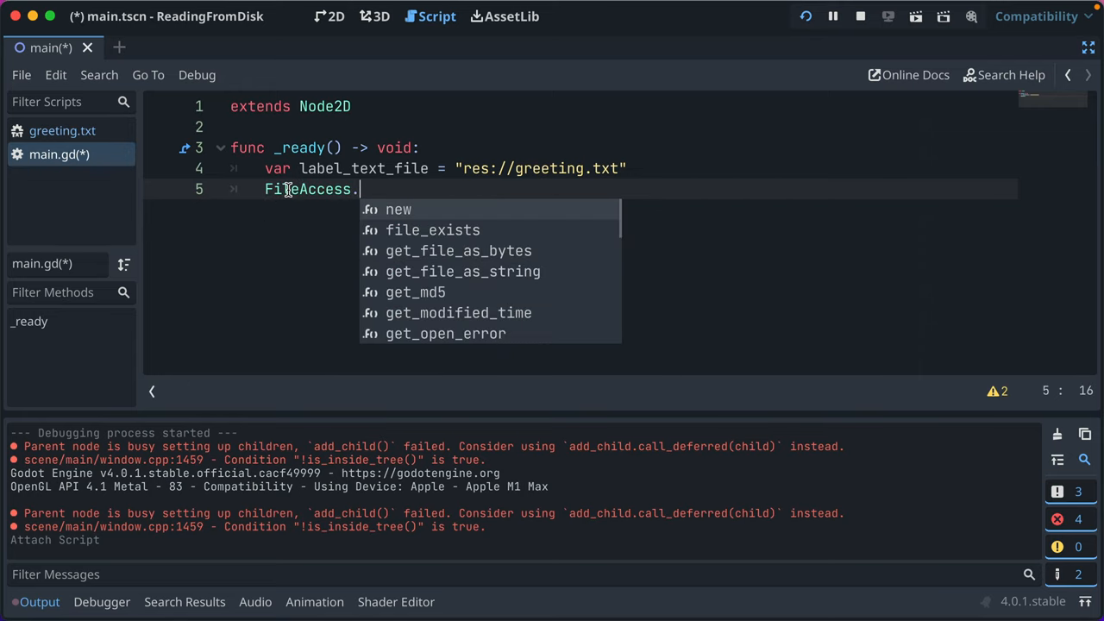
{"action": "type", "text": "open("}
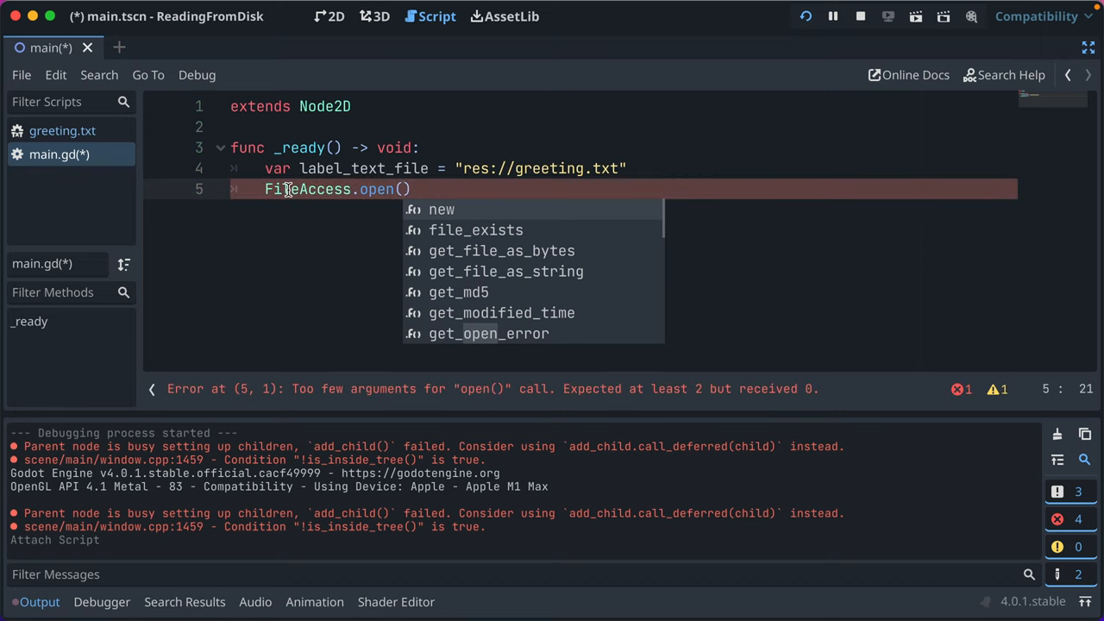
{"action": "type", "text": "label_text_file, FileAccess.READ"}
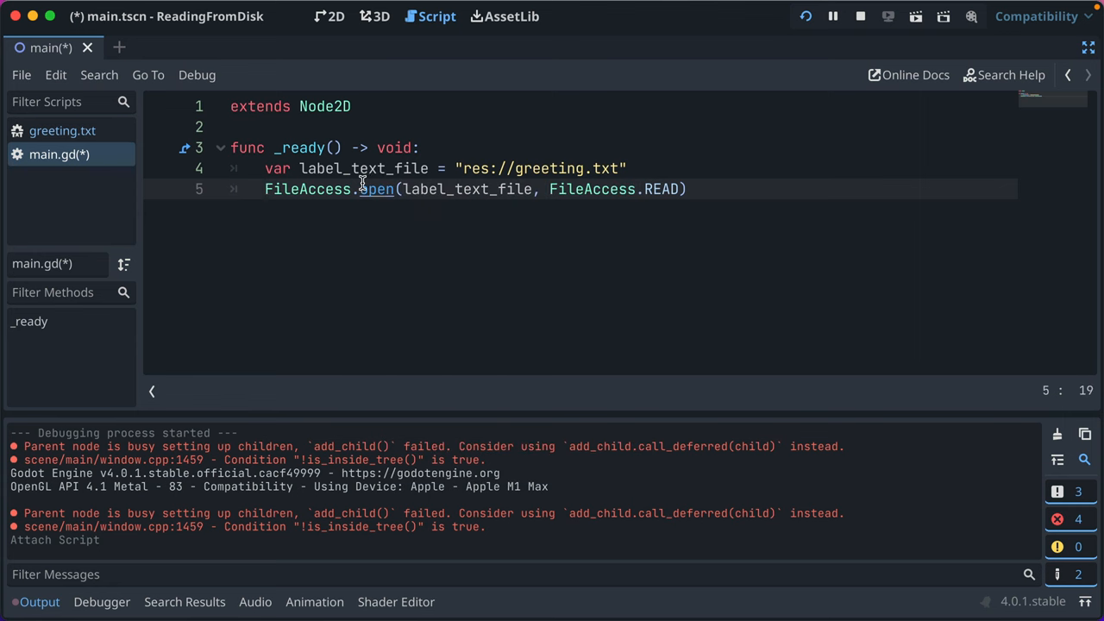
{"action": "left_click", "coordinate": [377, 188]}
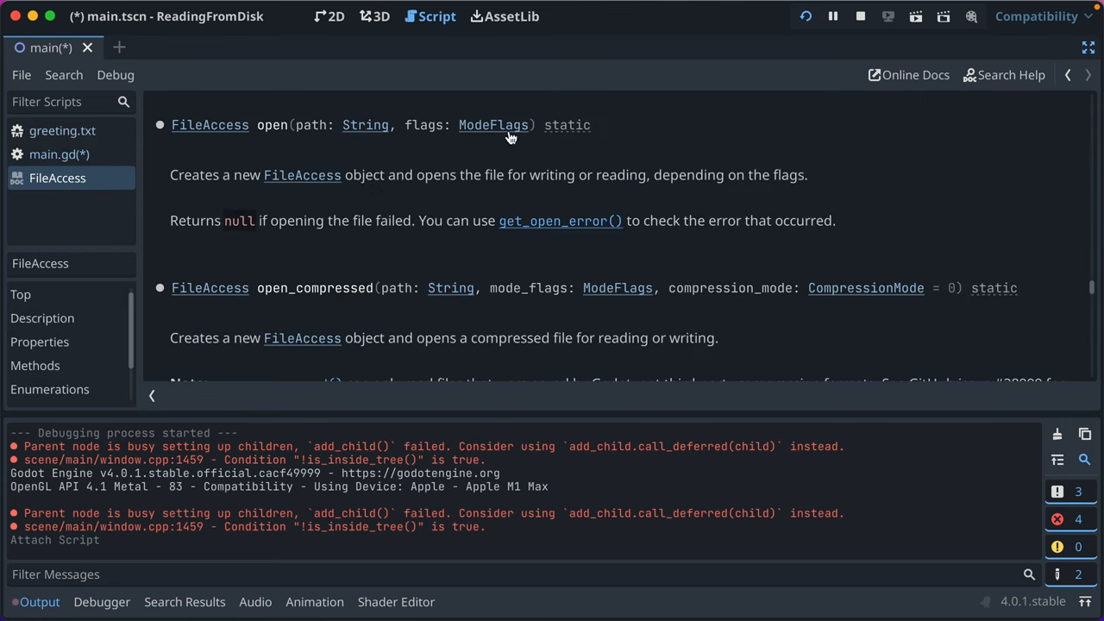
{"action": "mouse_move", "coordinate": [311, 181]}
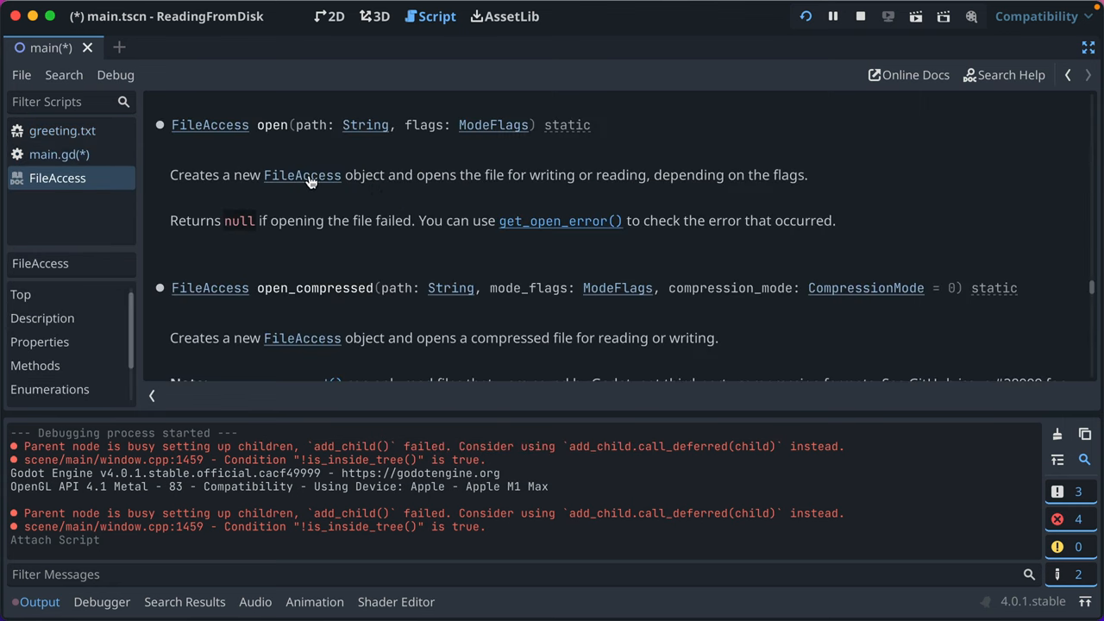
{"action": "mouse_move", "coordinate": [77, 155]}
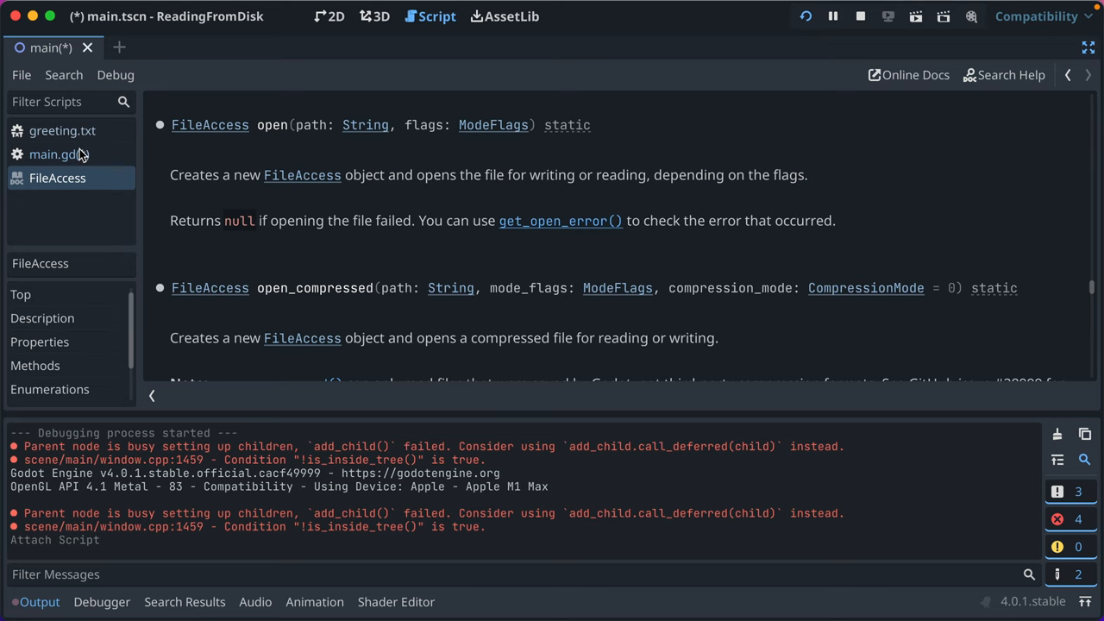
Step: Assign the open call to var file and select label_text_file for renaming to label_text_res
{"action": "left_click", "coordinate": [53, 154]}
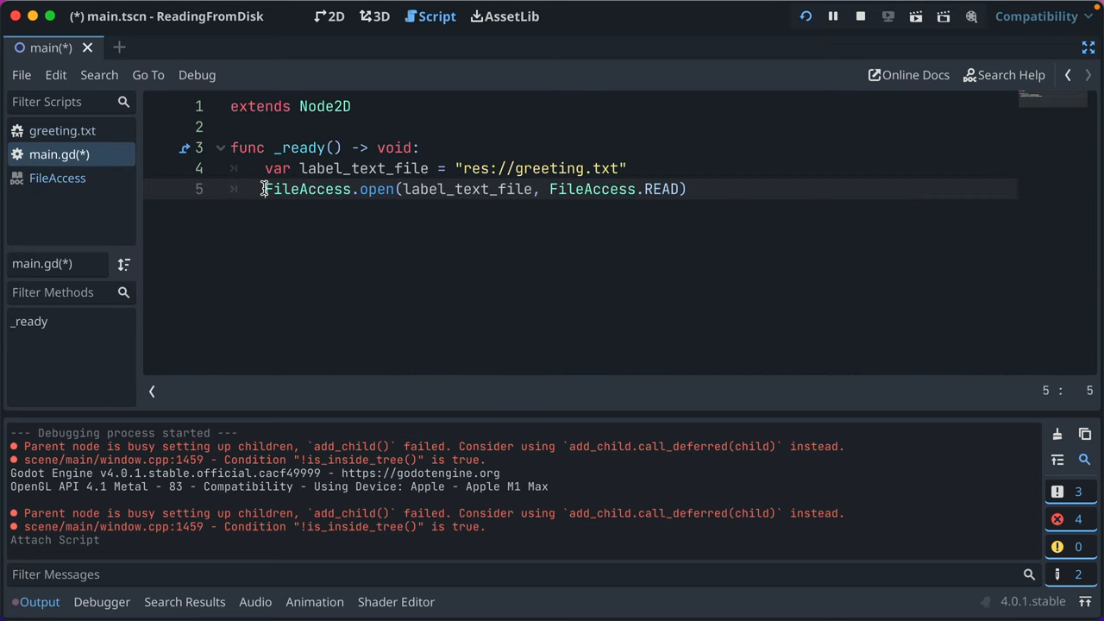
{"action": "type", "text": "var file ="}
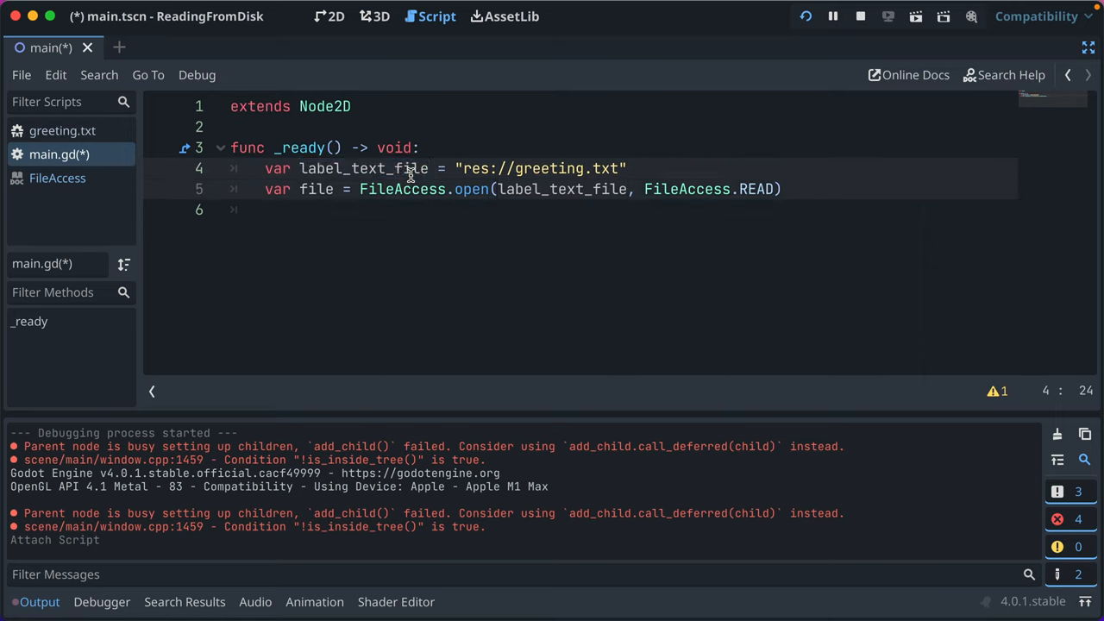
{"action": "double_click", "coordinate": [363, 169]}
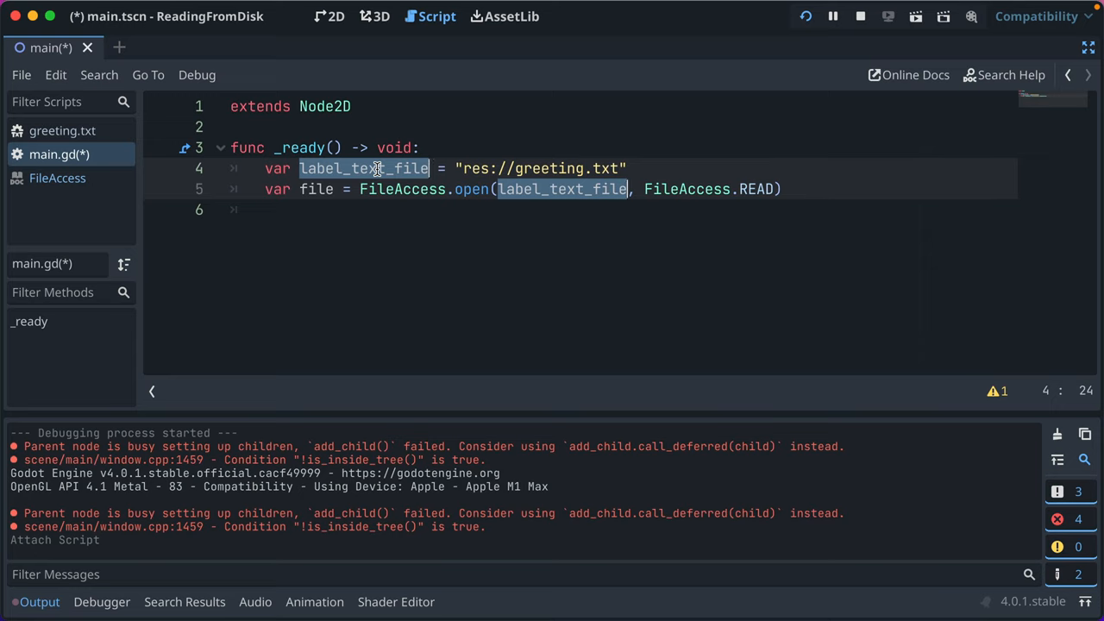
{"action": "mouse_move", "coordinate": [514, 231]}
{"action": "type", "text": "res"}
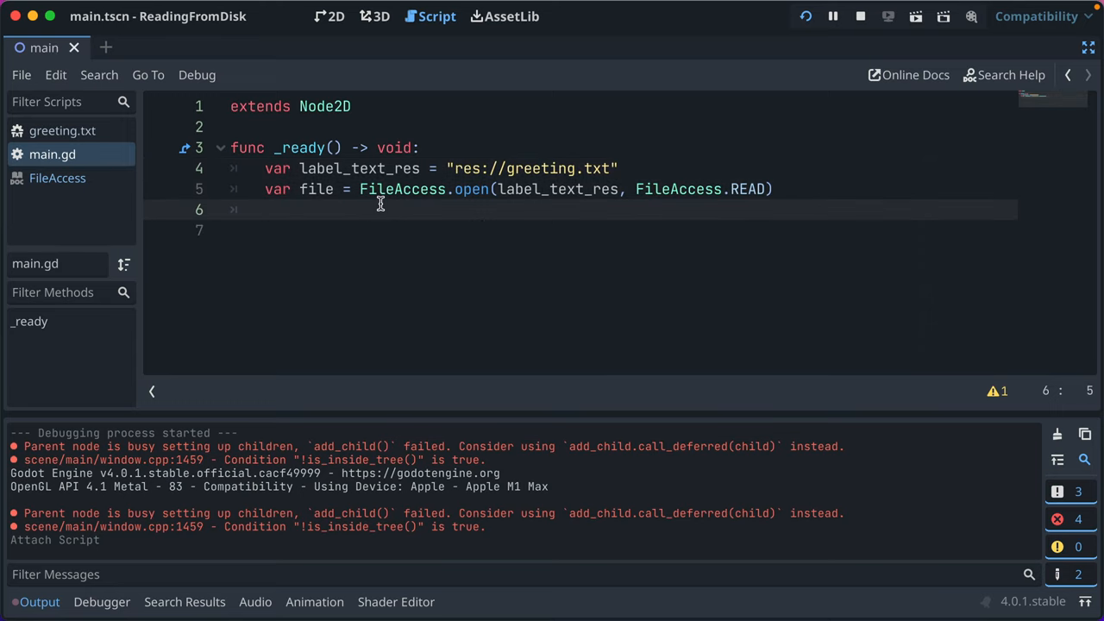
{"action": "mouse_move", "coordinate": [307, 207]}
{"action": "type", "text": "var text = fil"}
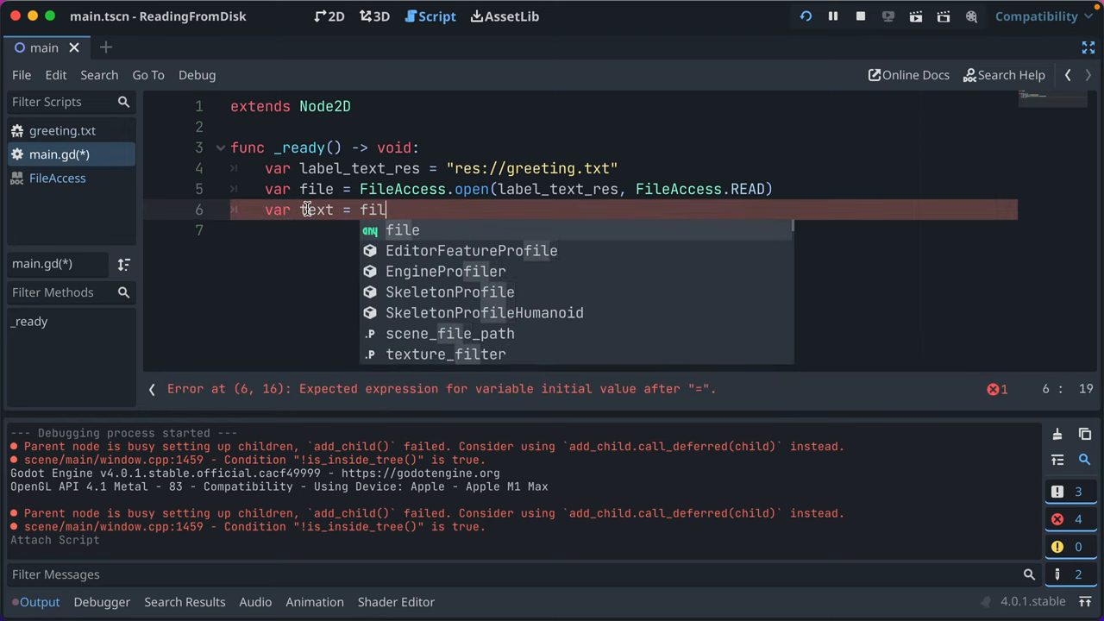
Step: Add var text = file.get_as_text() and print_debug(text), saving the script
{"action": "type", "text": "e.get_as_text("}
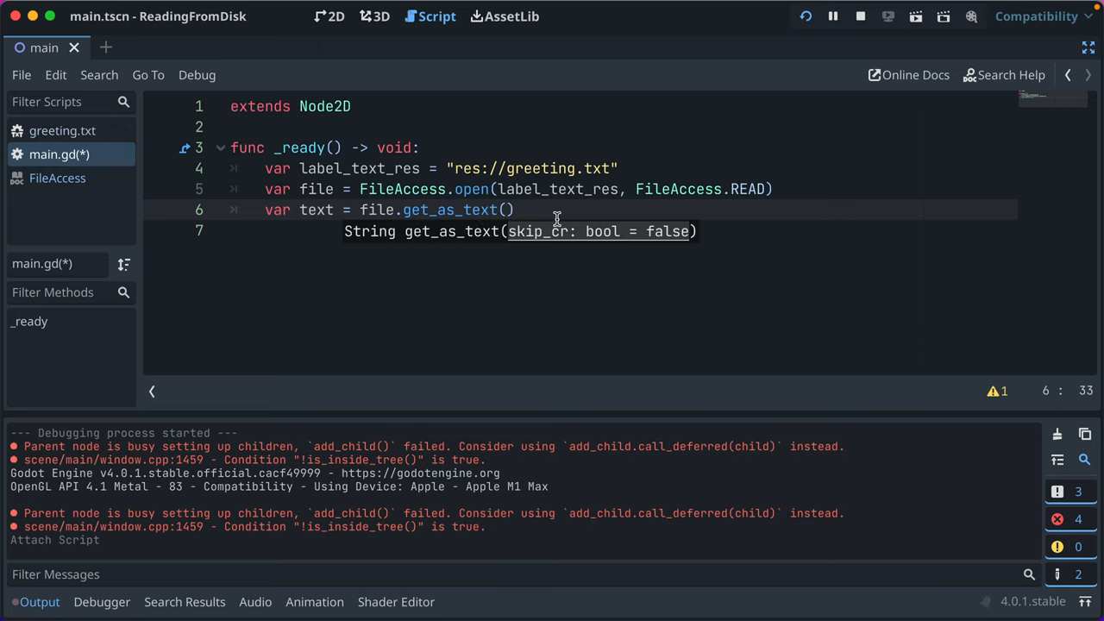
{"action": "key", "text": "Return"}
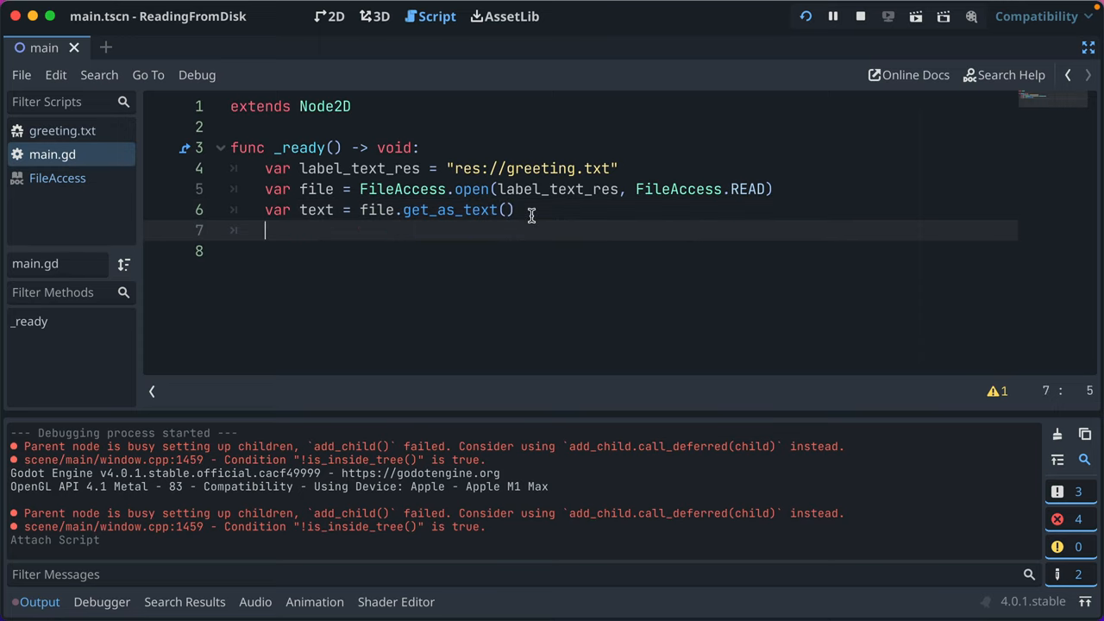
{"action": "type", "text": "print_debug"}
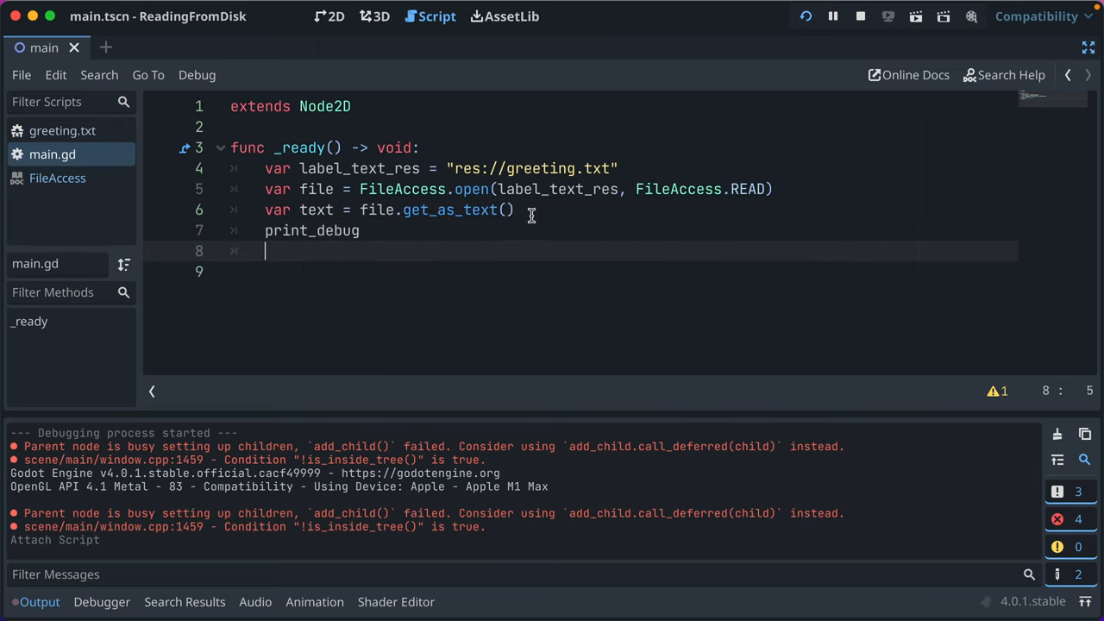
{"action": "type", "text": "(text)"}
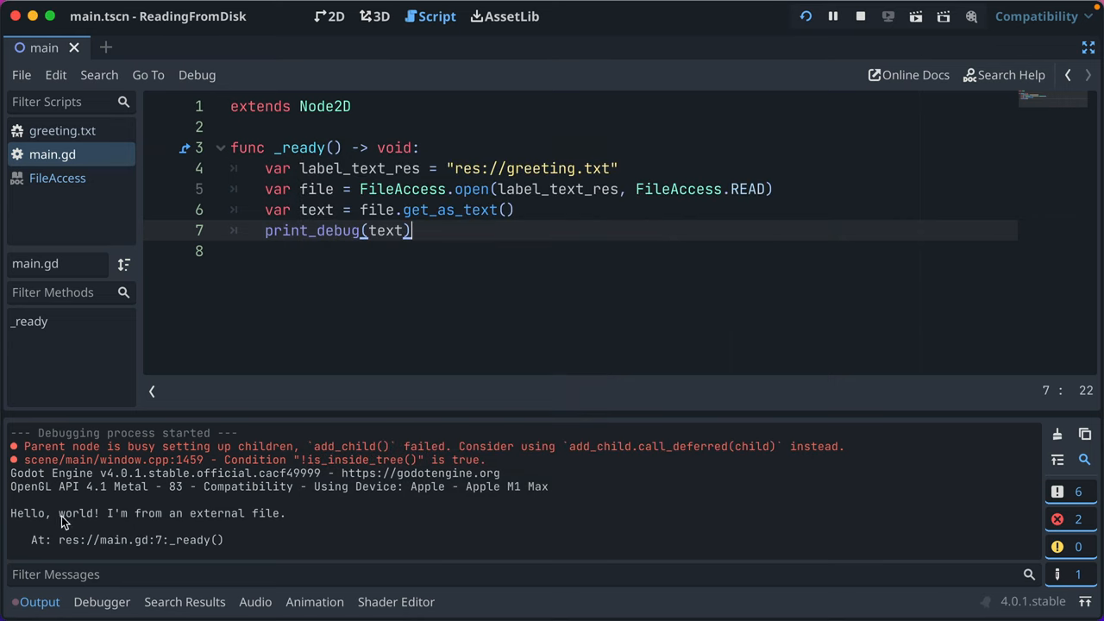
{"action": "mouse_move", "coordinate": [352, 226]}
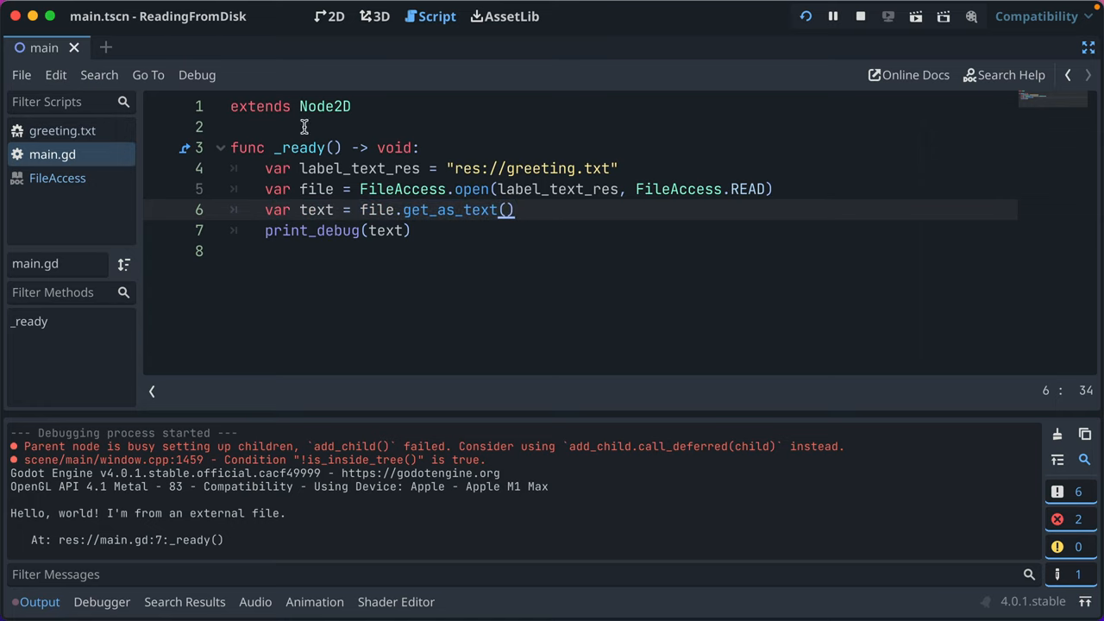
Step: Replace the print_debug call with '$Label.text = text' so the Label shows the file contents
{"action": "left_click", "coordinate": [62, 131]}
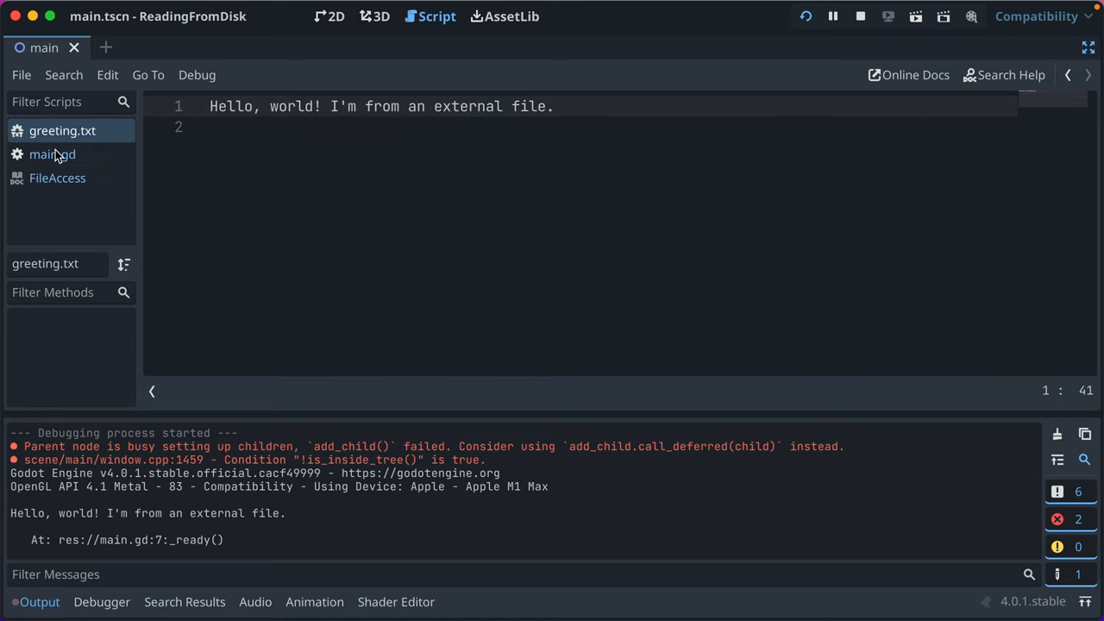
{"action": "left_click", "coordinate": [52, 153]}
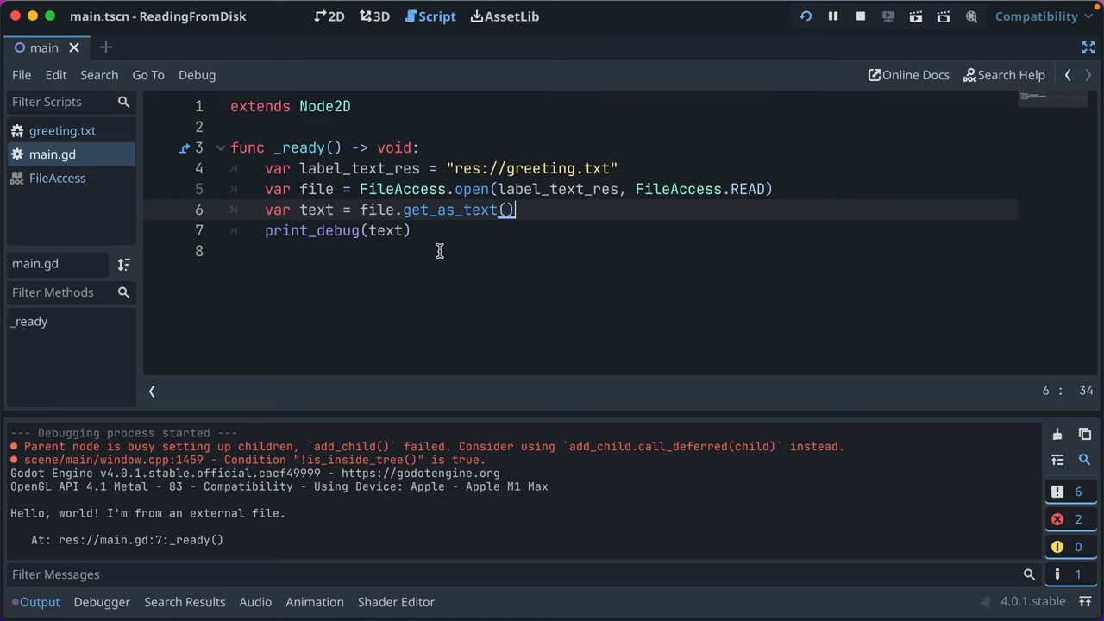
{"action": "double_click", "coordinate": [331, 231]}
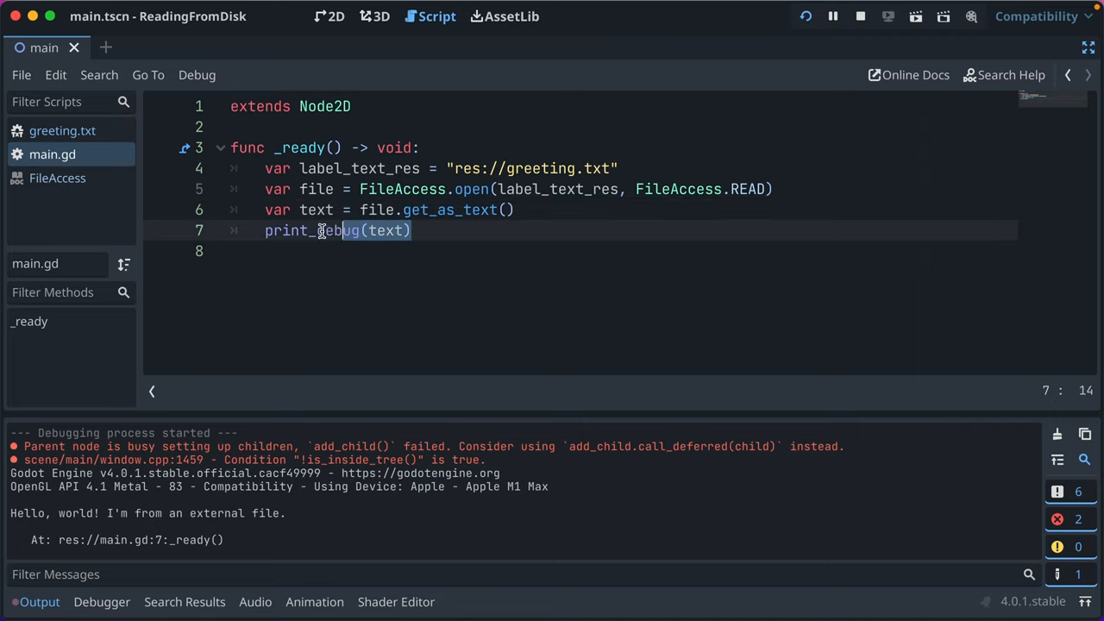
{"action": "type", "text": "$La"}
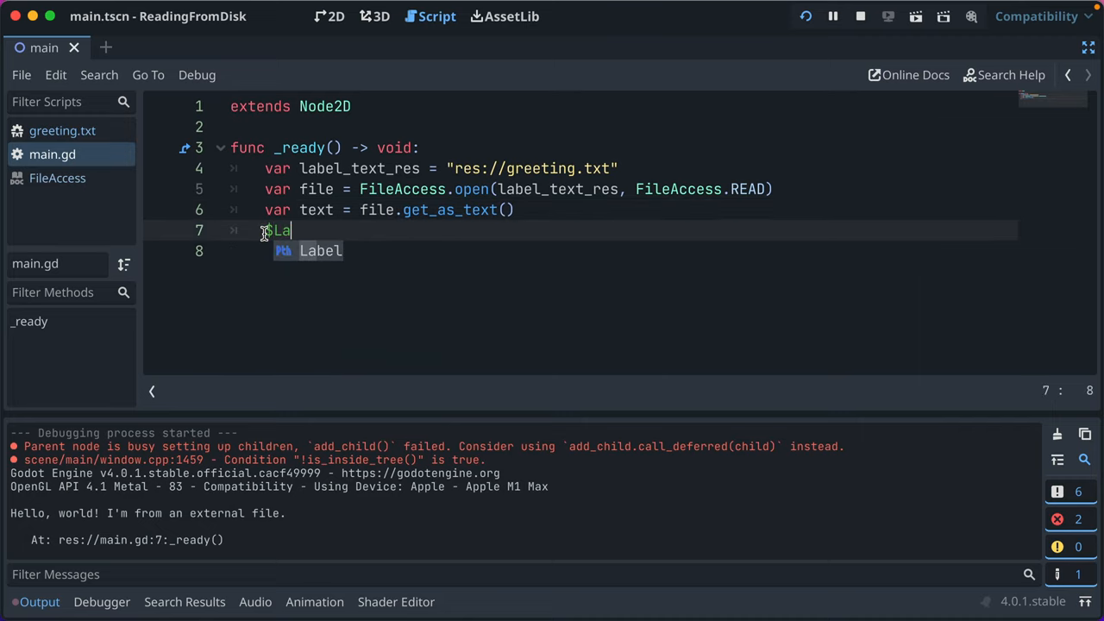
{"action": "type", "text": "bel.text"}
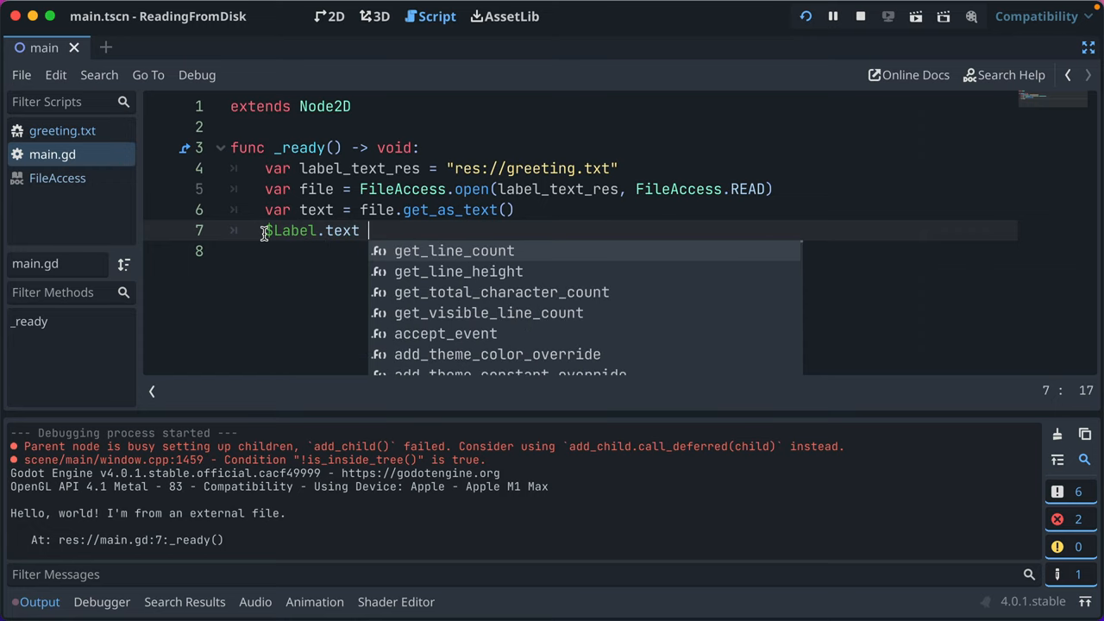
{"action": "key", "text": "Escape"}
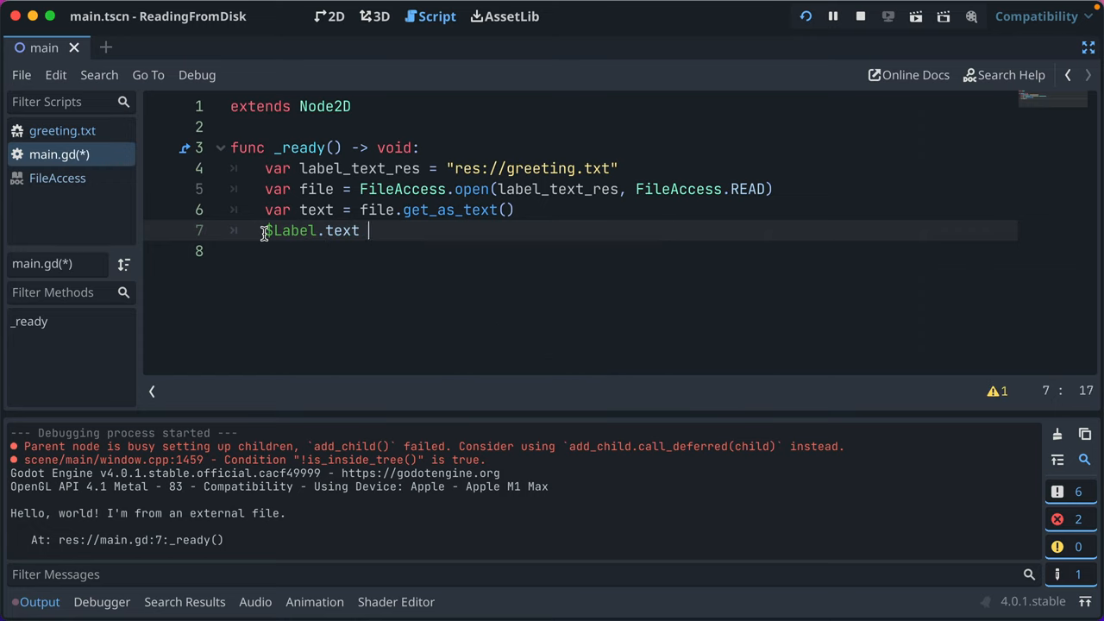
{"action": "type", "text": "= text"}
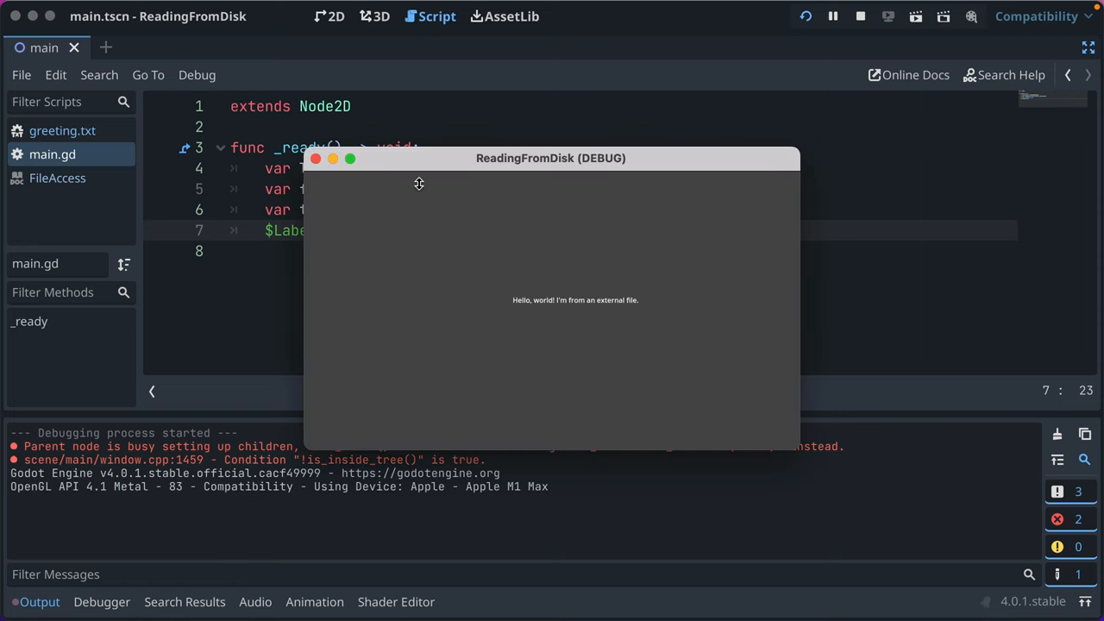
{"action": "mouse_move", "coordinate": [538, 307]}
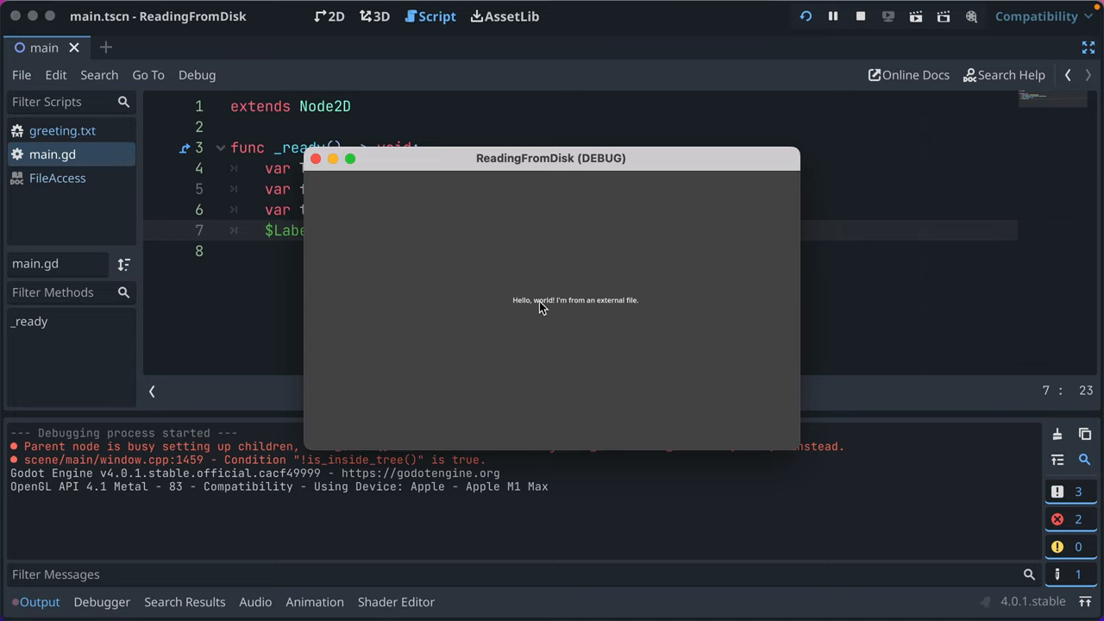
{"action": "mouse_move", "coordinate": [526, 307]}
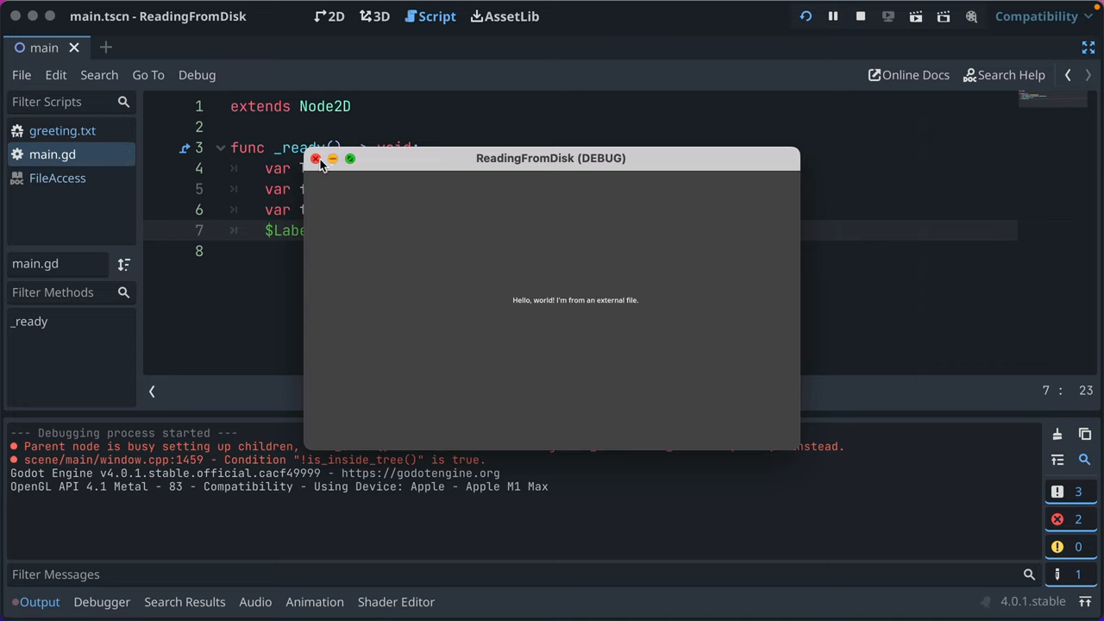
Step: Close the running game window once it shows the greeting
{"action": "left_click", "coordinate": [318, 159]}
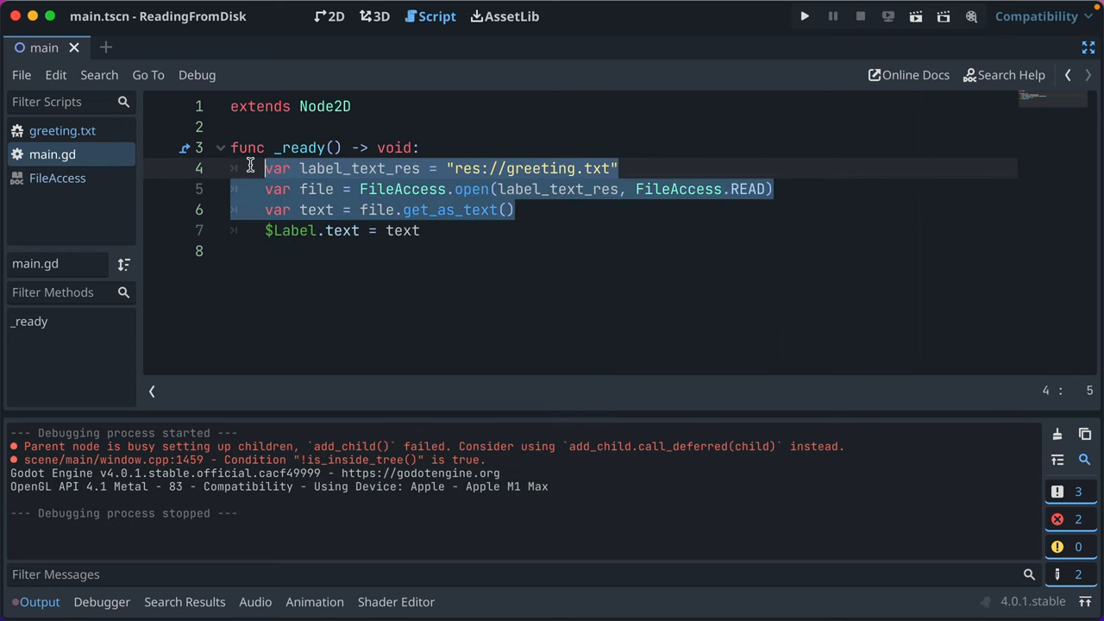
{"action": "left_click", "coordinate": [322, 187]}
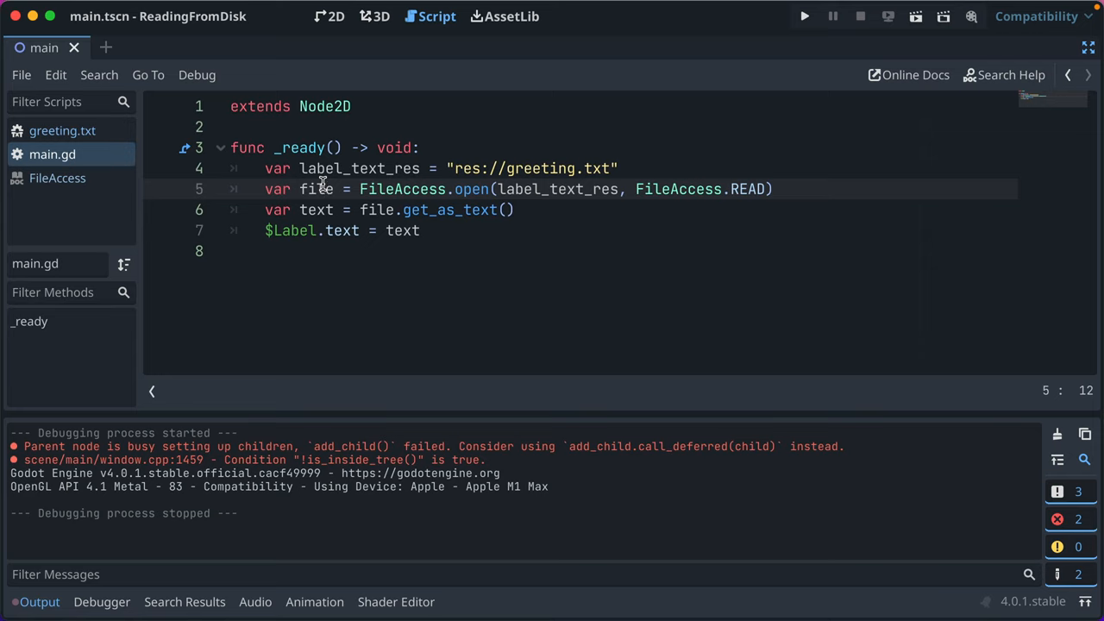
{"action": "mouse_move", "coordinate": [569, 228]}
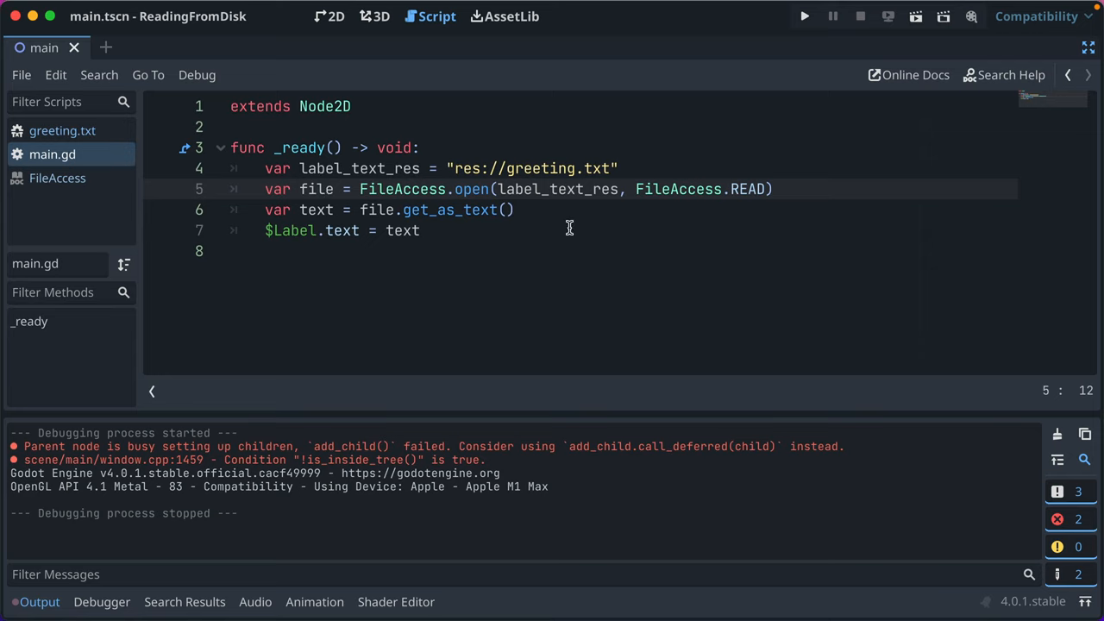
{"action": "mouse_move", "coordinate": [526, 214]}
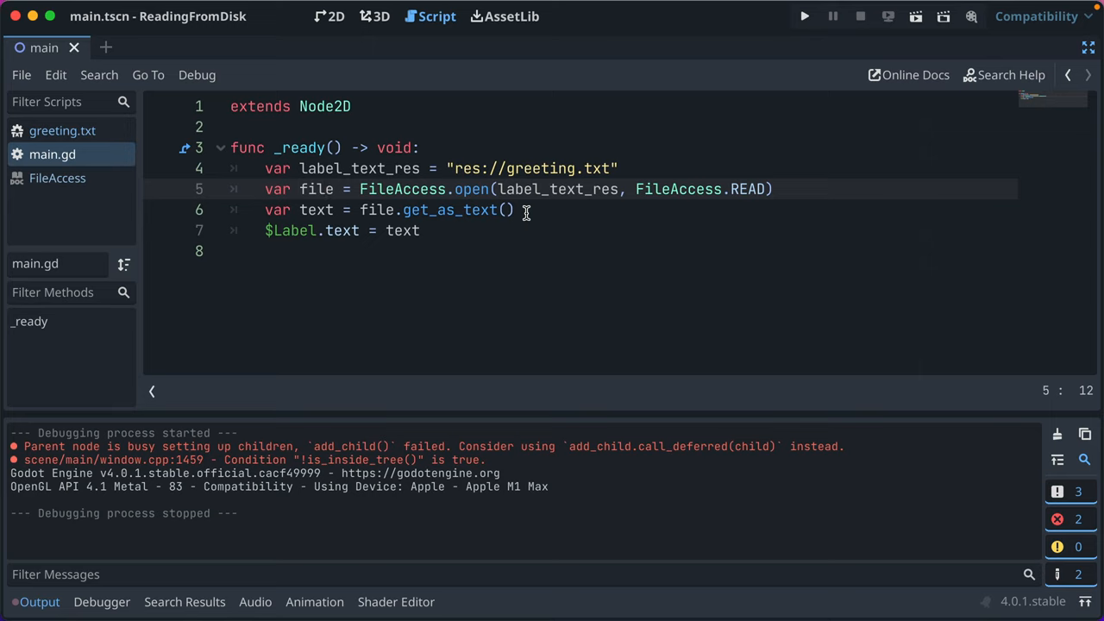
{"action": "left_click_drag", "start_coordinate": [450, 187], "coordinate": [531, 188]}
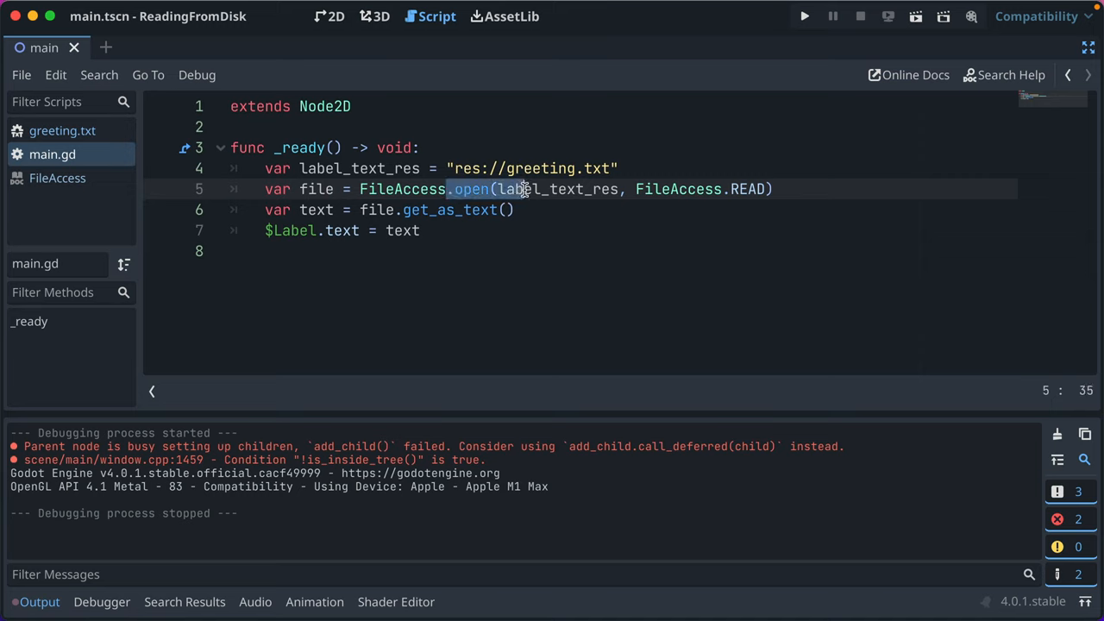
{"action": "left_click", "coordinate": [300, 211]}
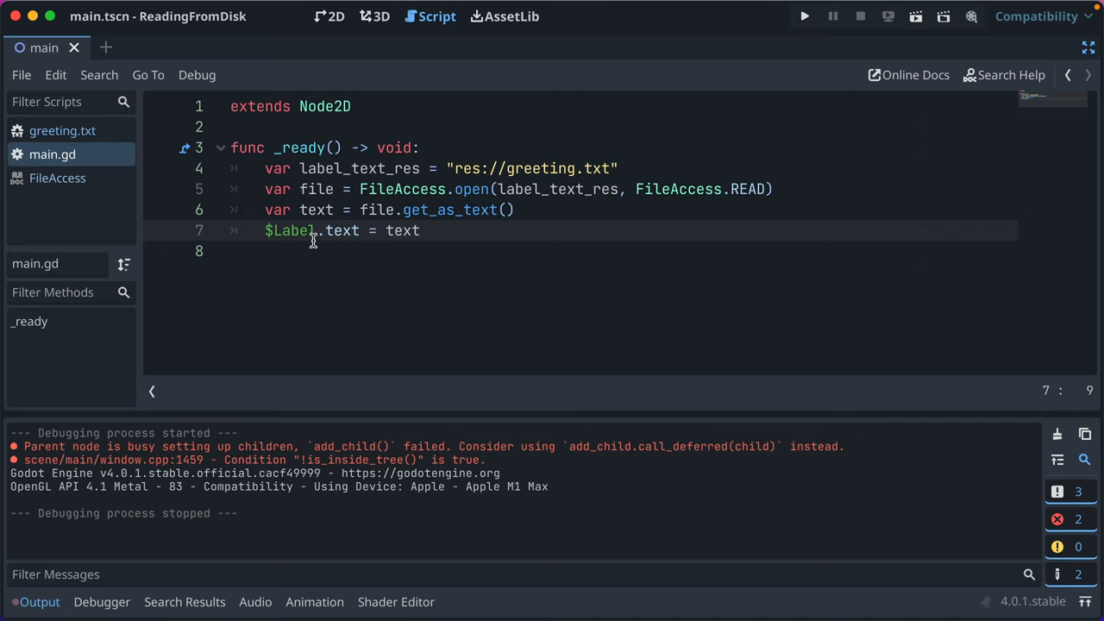
{"action": "left_click", "coordinate": [422, 231]}
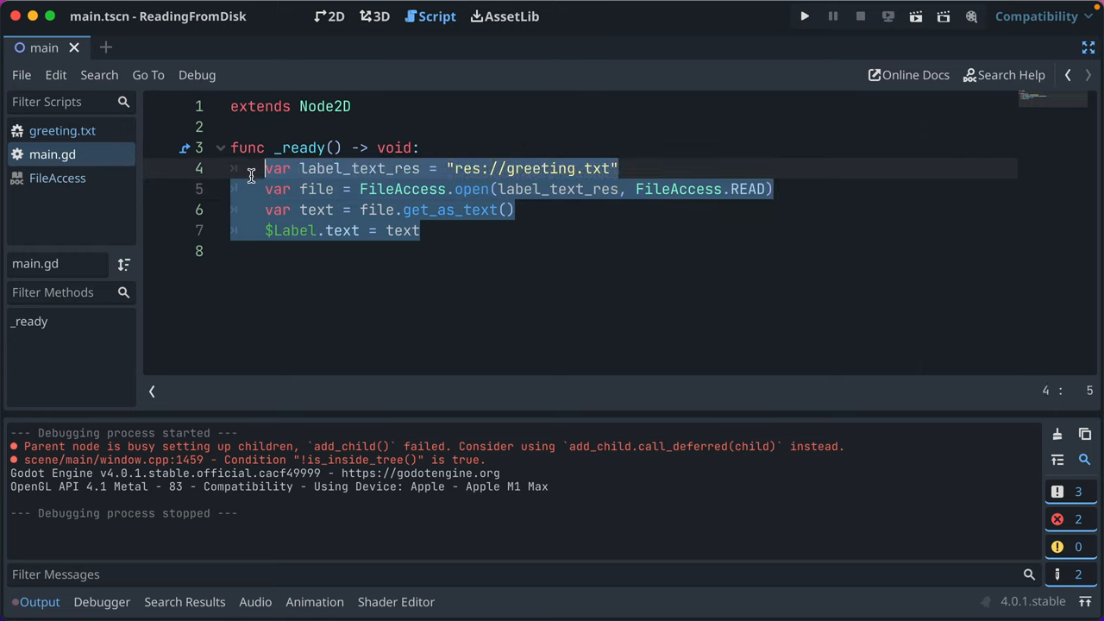
{"action": "left_click", "coordinate": [259, 149]}
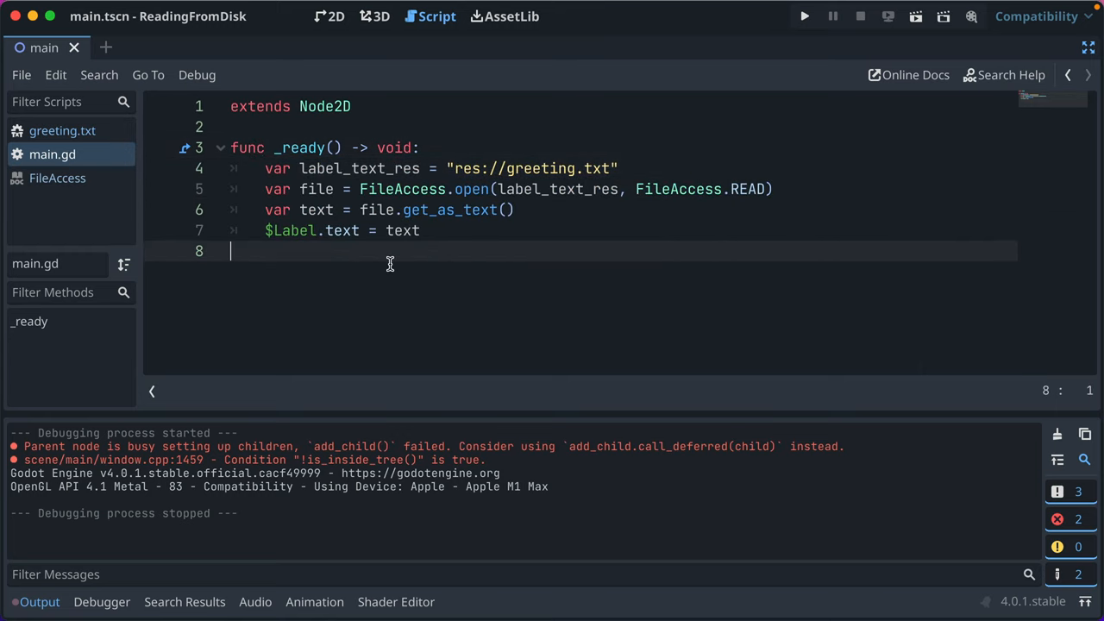
{"action": "mouse_move", "coordinate": [449, 241]}
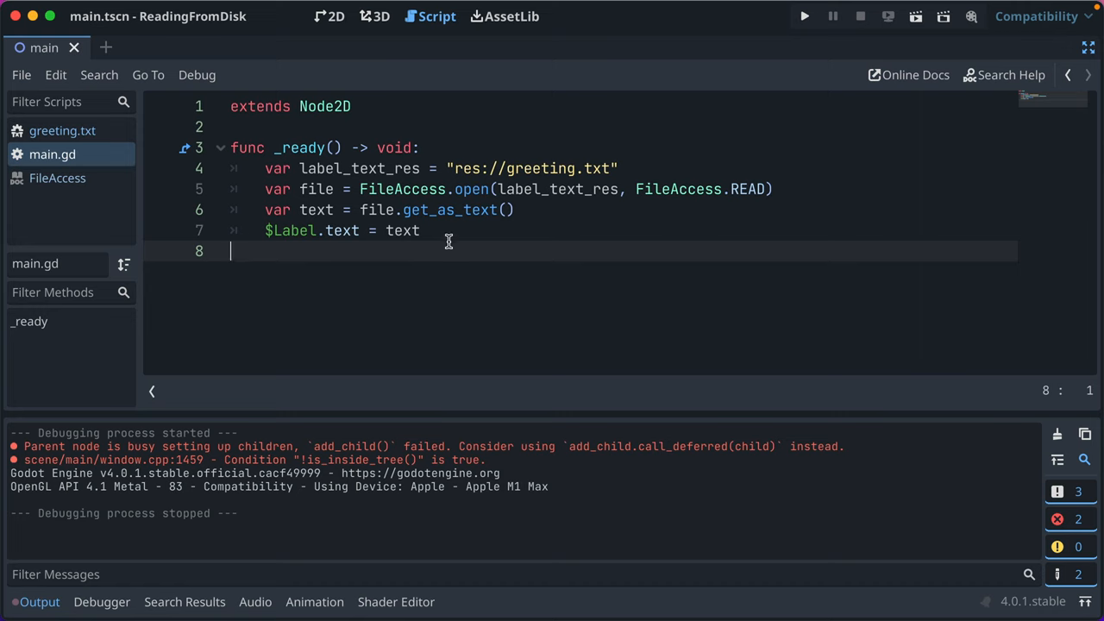
{"action": "left_click", "coordinate": [224, 148]}
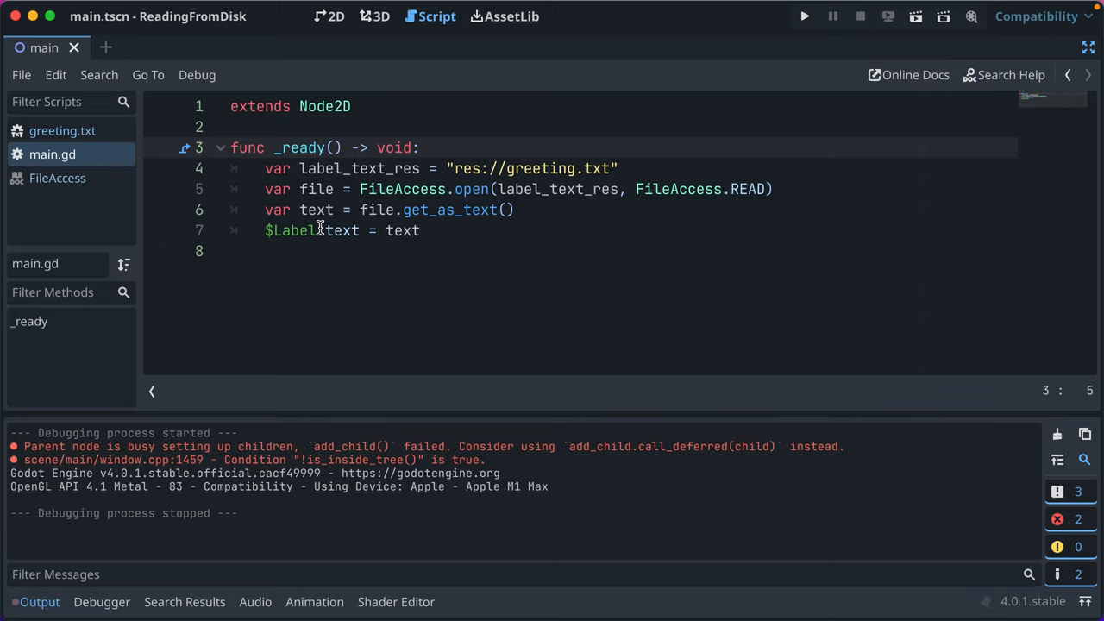
{"action": "left_click", "coordinate": [452, 231]}
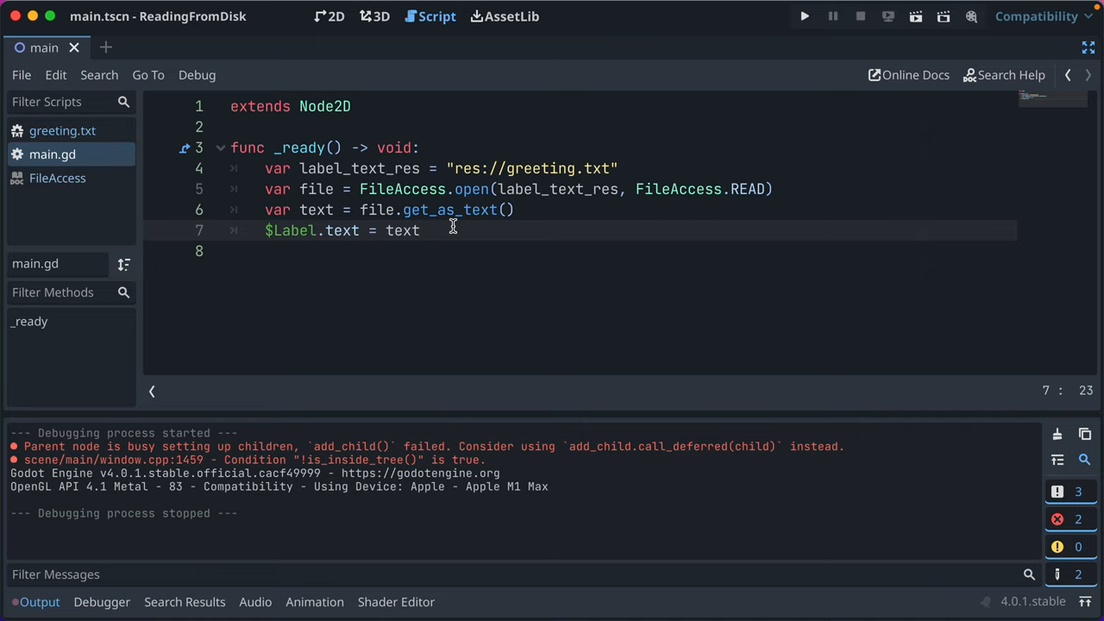
{"action": "mouse_move", "coordinate": [93, 142]}
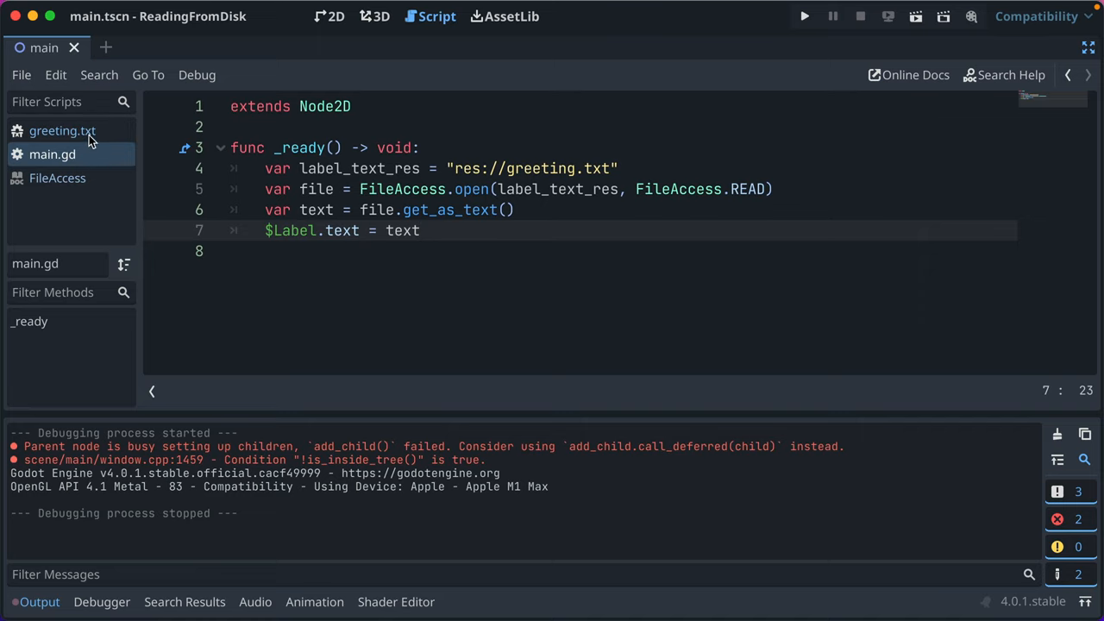
Step: Add the line "And I'm a new line!" to greeting.txt and run the project
{"action": "left_click", "coordinate": [63, 131]}
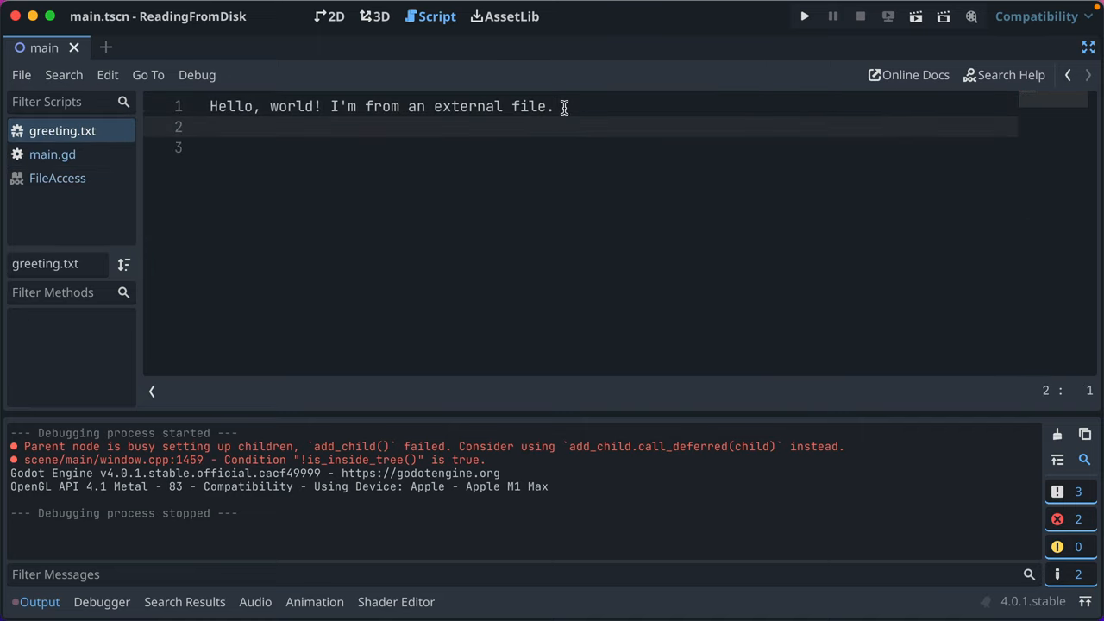
{"action": "type", "text": "And"}
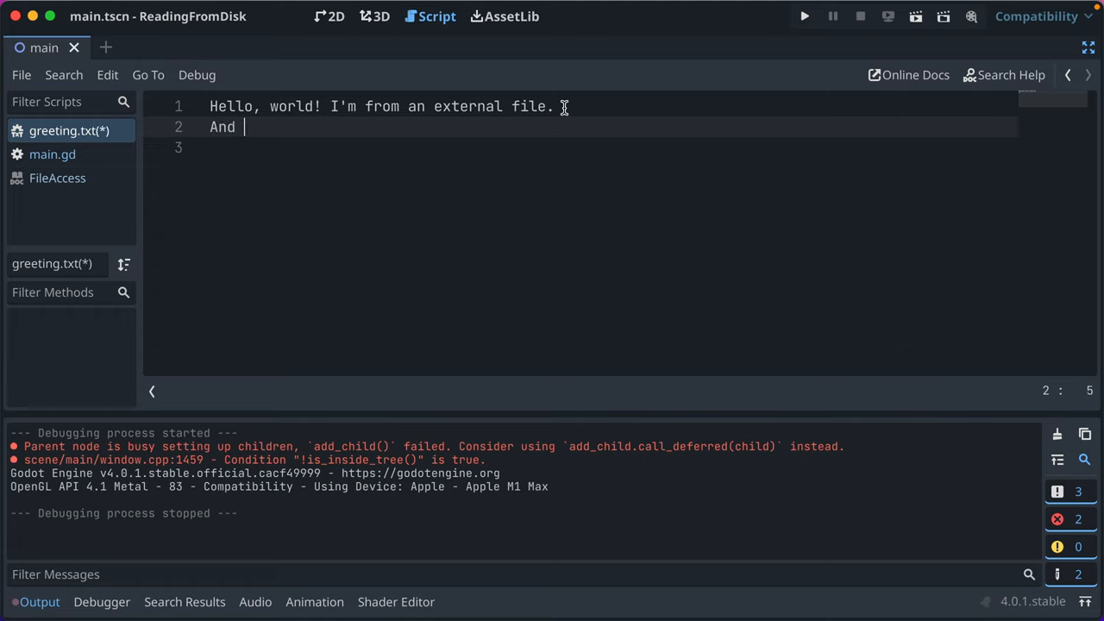
{"action": "type", "text": "I'm a new line!"}
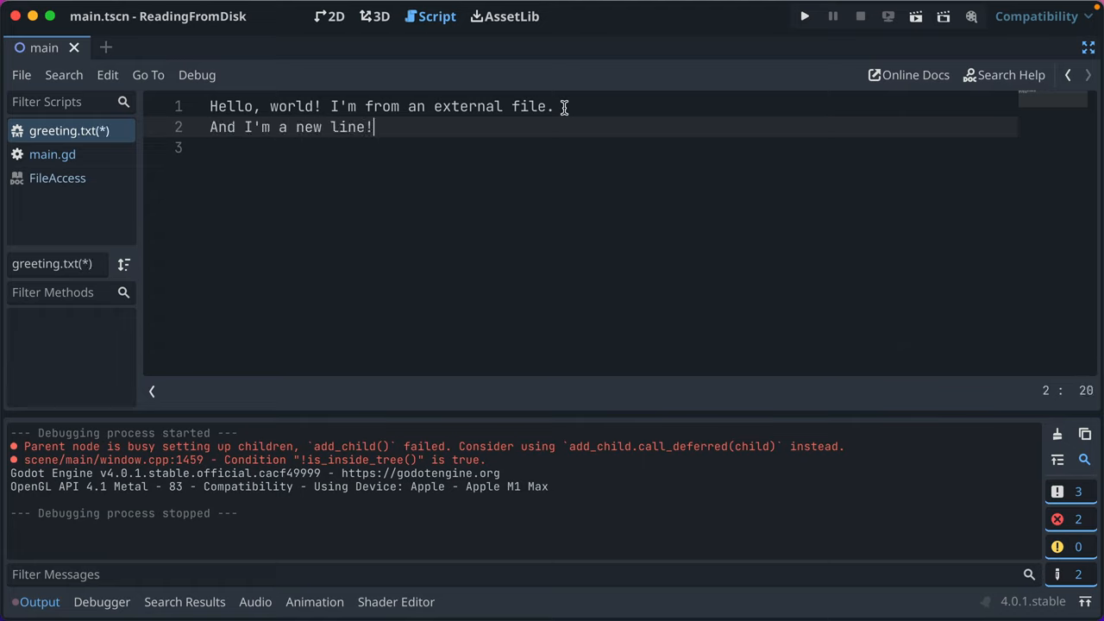
{"action": "left_click", "coordinate": [804, 17]}
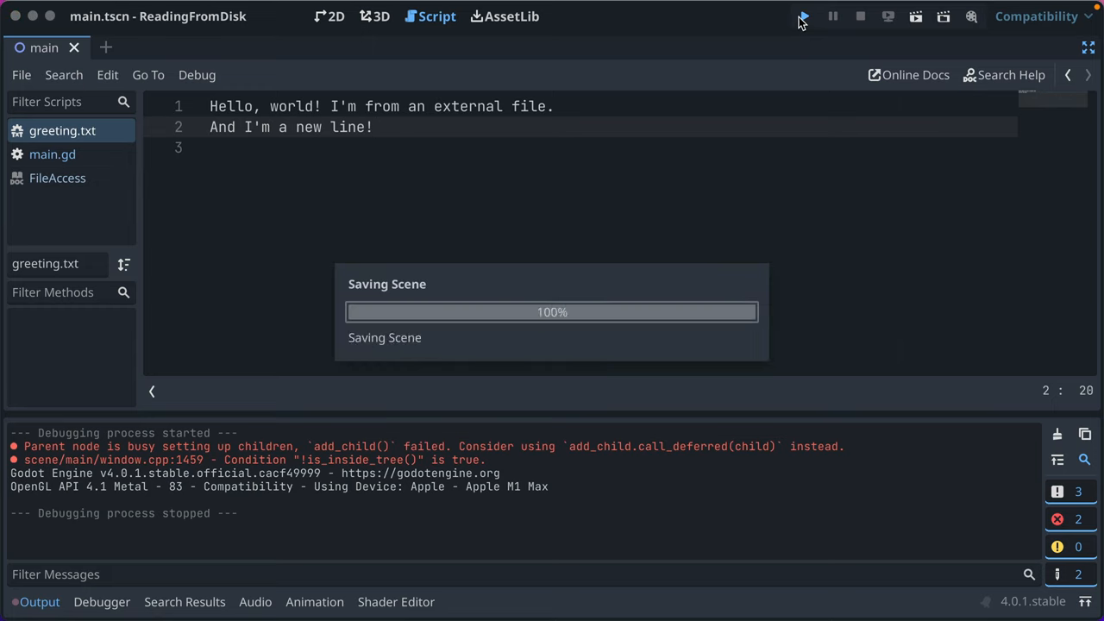
{"action": "left_click", "coordinate": [802, 16]}
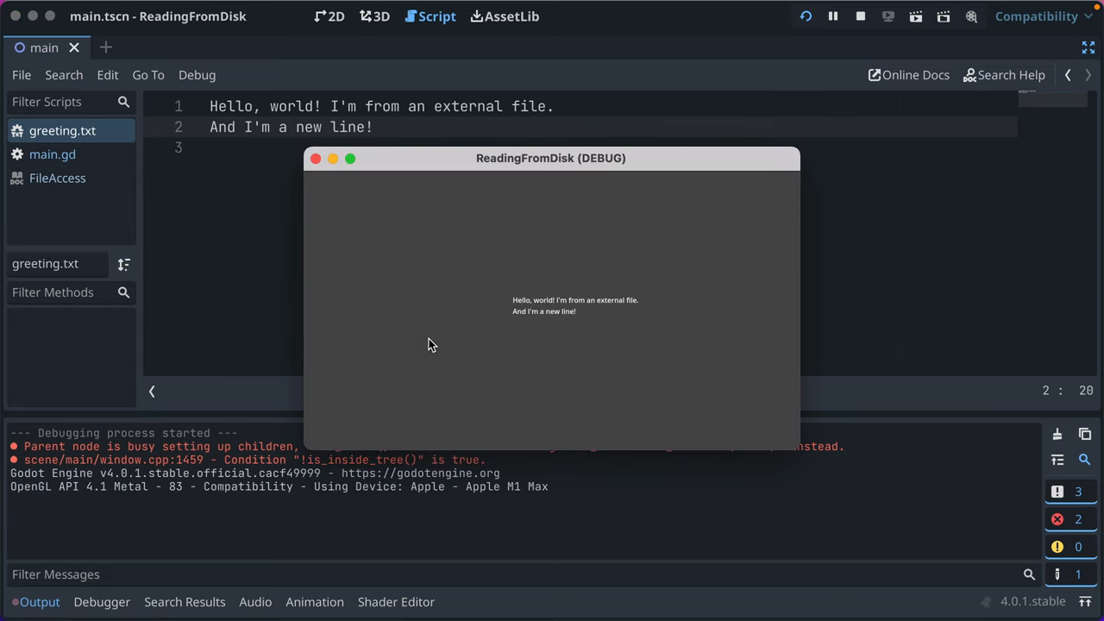
{"action": "mouse_move", "coordinate": [263, 214]}
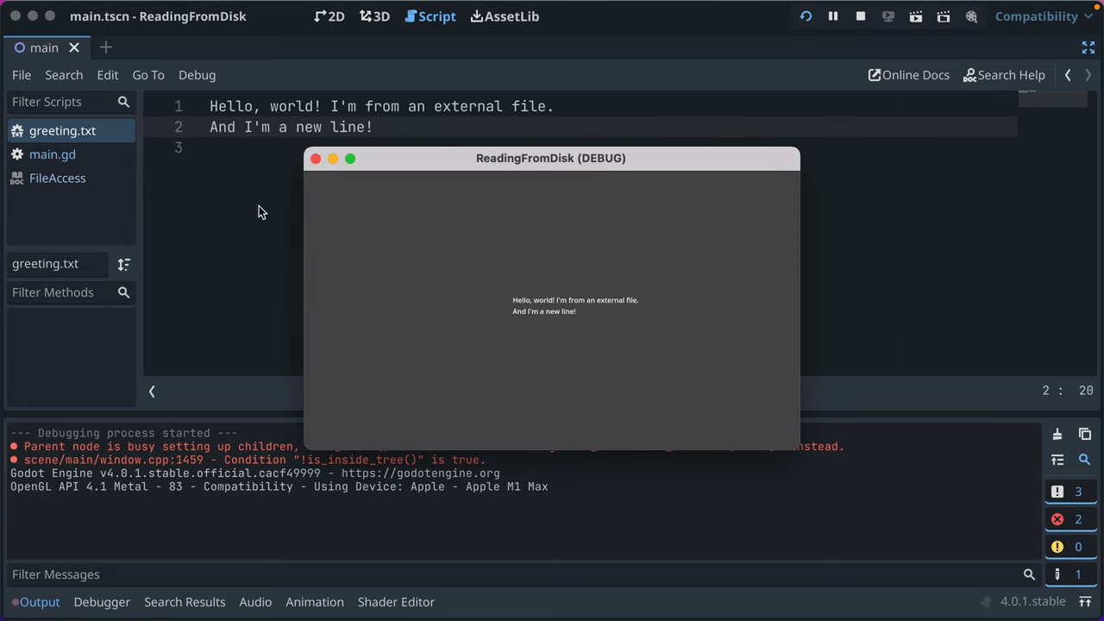